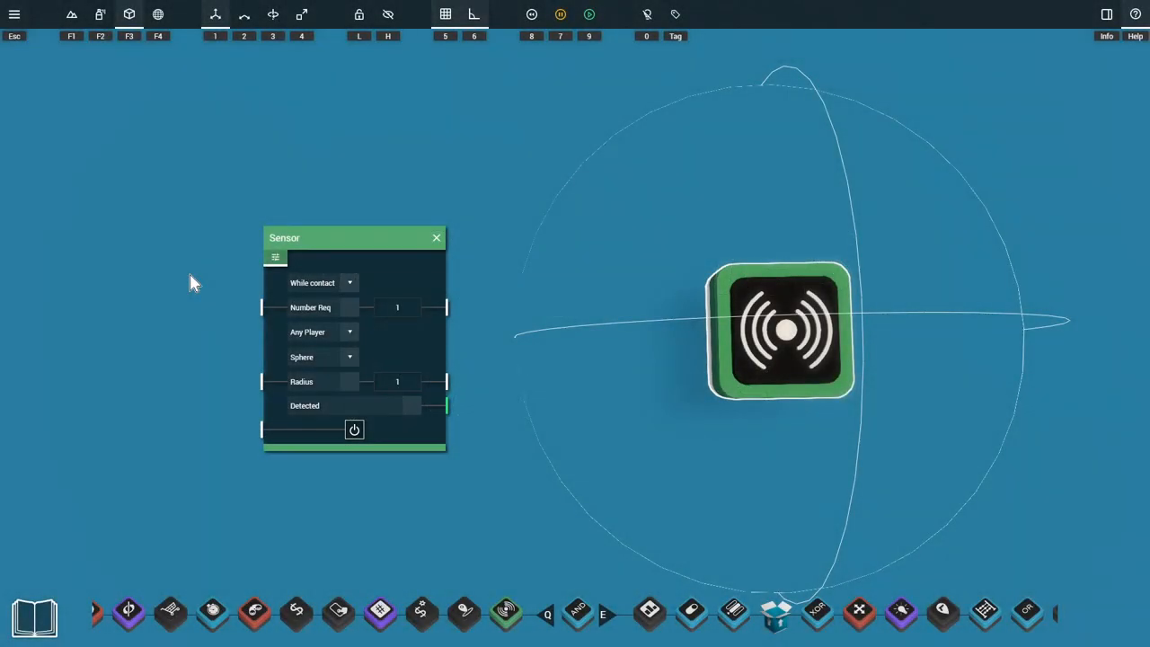
{"action": "mouse_move", "coordinate": [304, 239]}
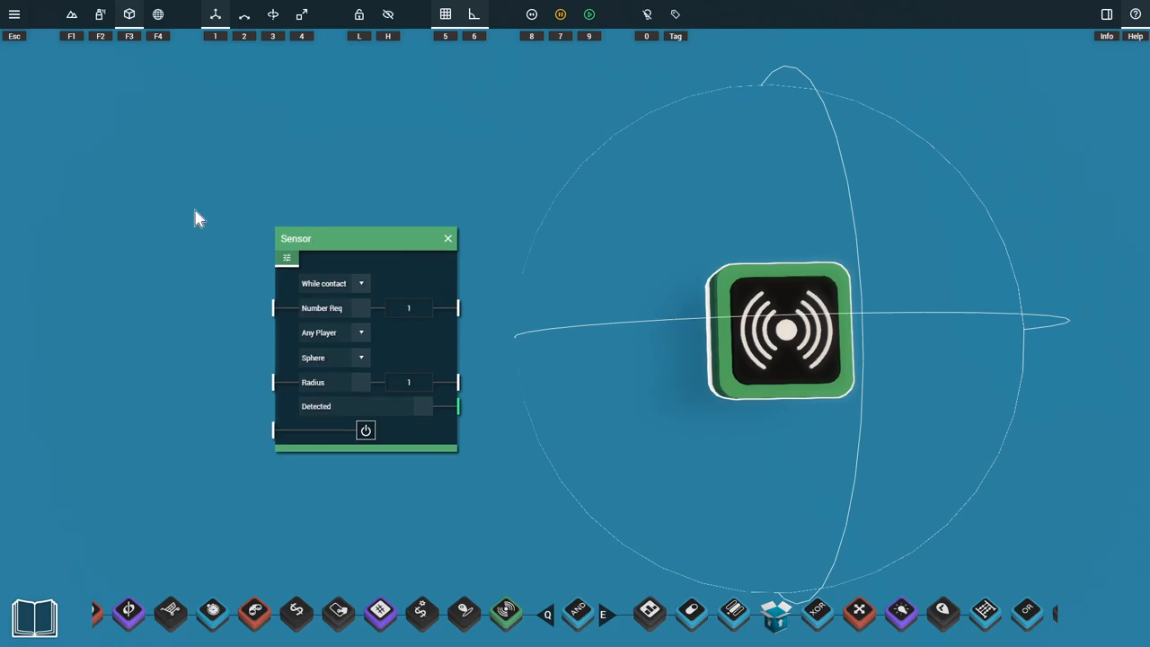
{"action": "mouse_move", "coordinate": [783, 352]}
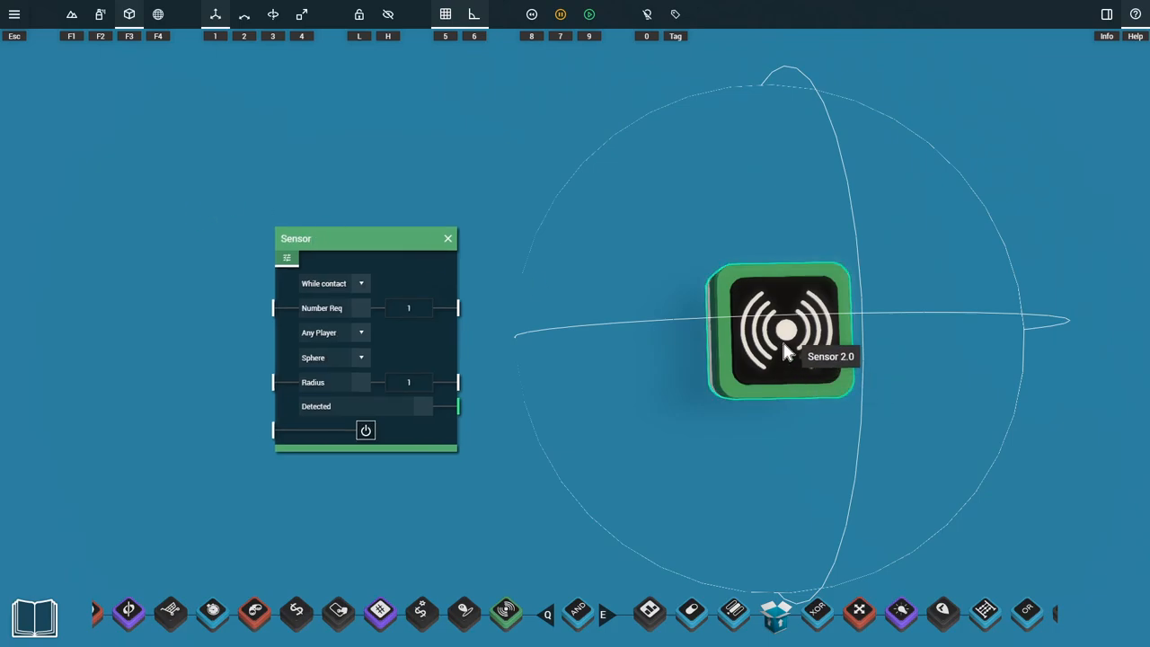
{"action": "mouse_move", "coordinate": [432, 277]}
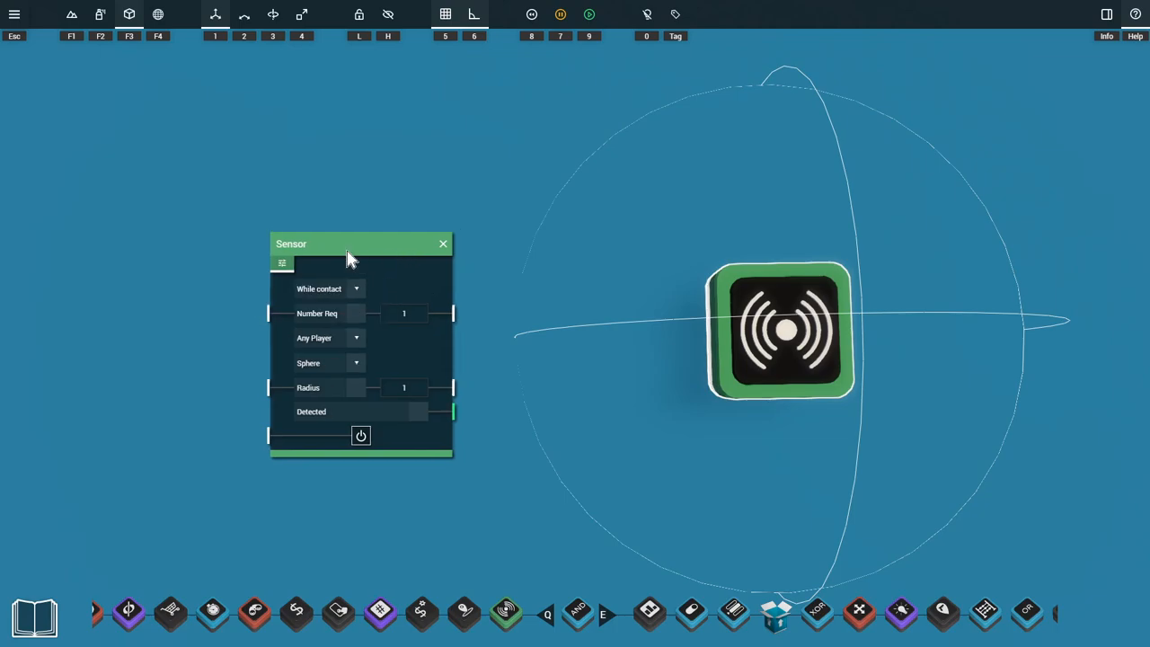
Choose the sensor's detection mode and start playtest, walking the character to the cow.
{"action": "left_click", "coordinate": [356, 288]}
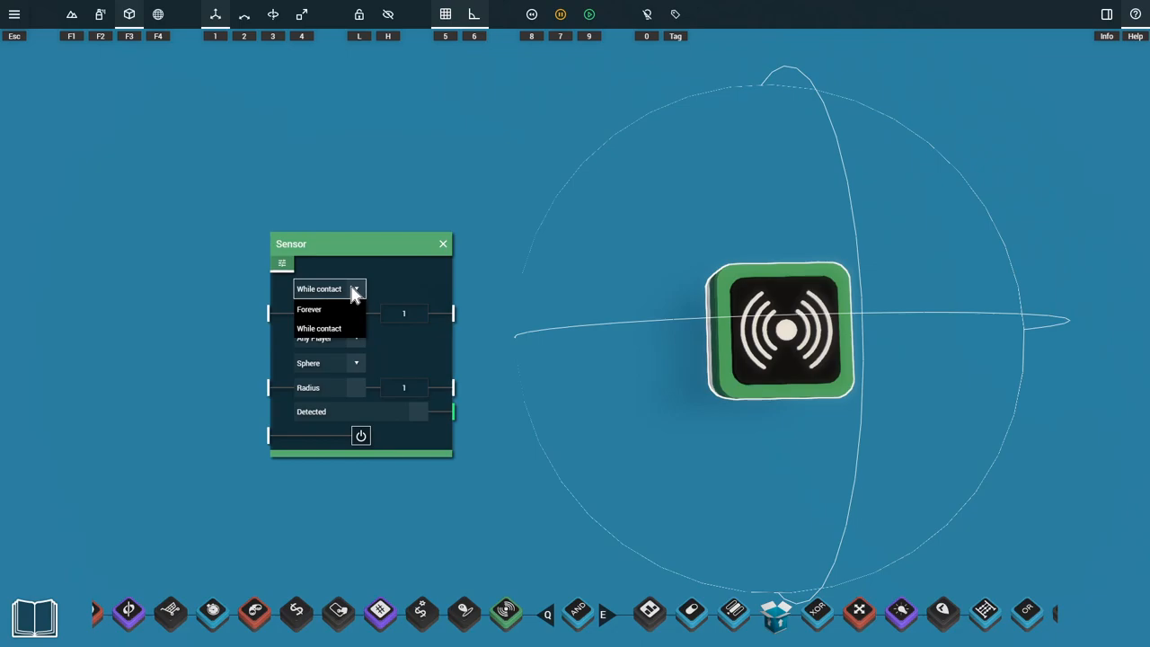
{"action": "mouse_move", "coordinate": [322, 312]}
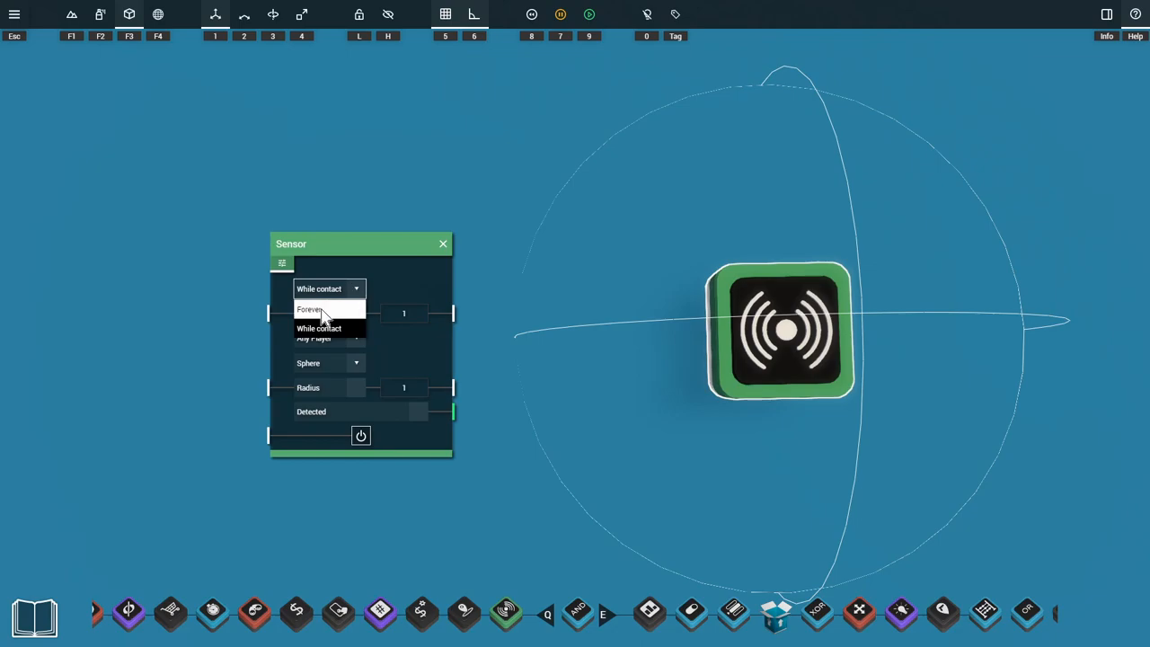
{"action": "mouse_move", "coordinate": [343, 314]}
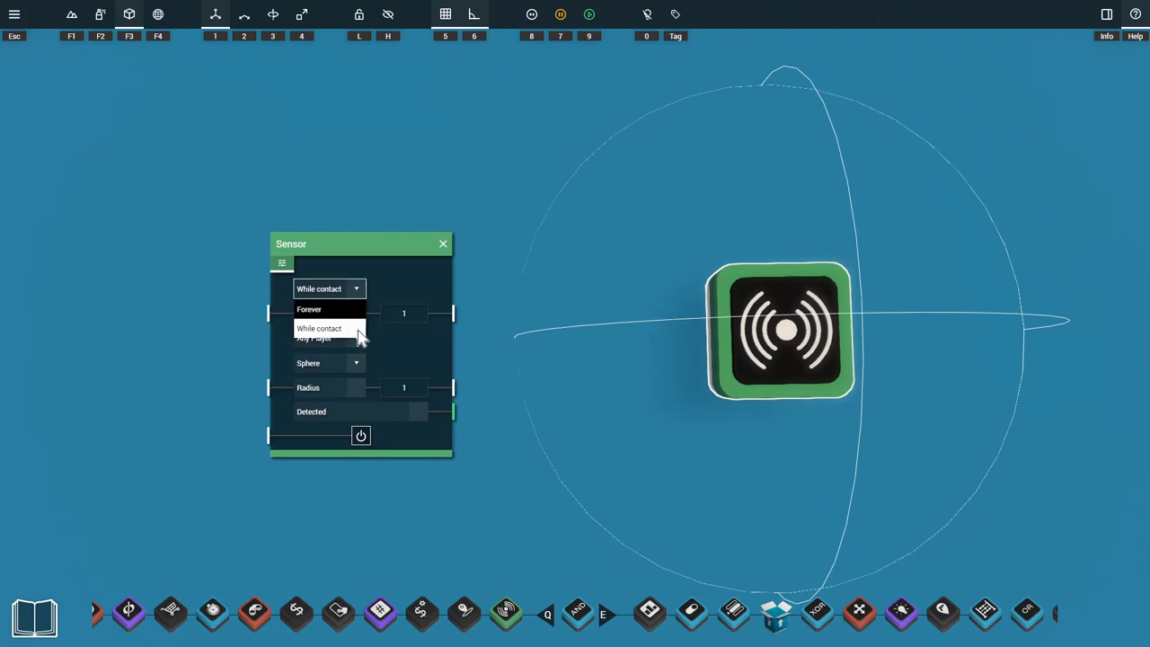
{"action": "mouse_move", "coordinate": [345, 332]}
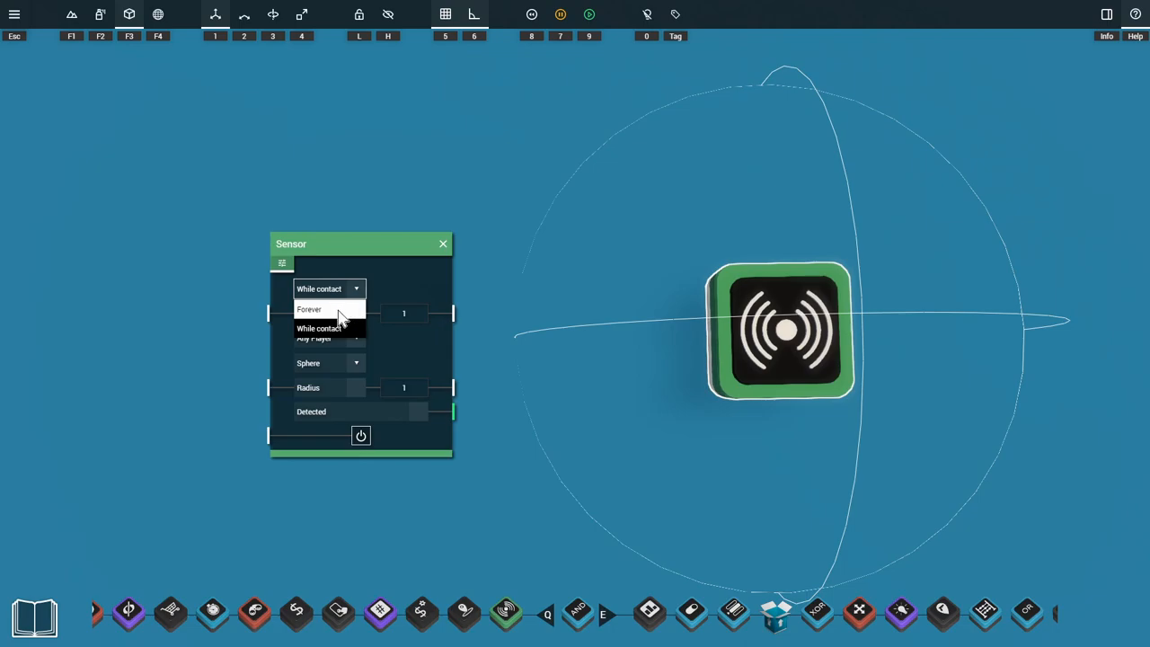
{"action": "mouse_move", "coordinate": [338, 332]}
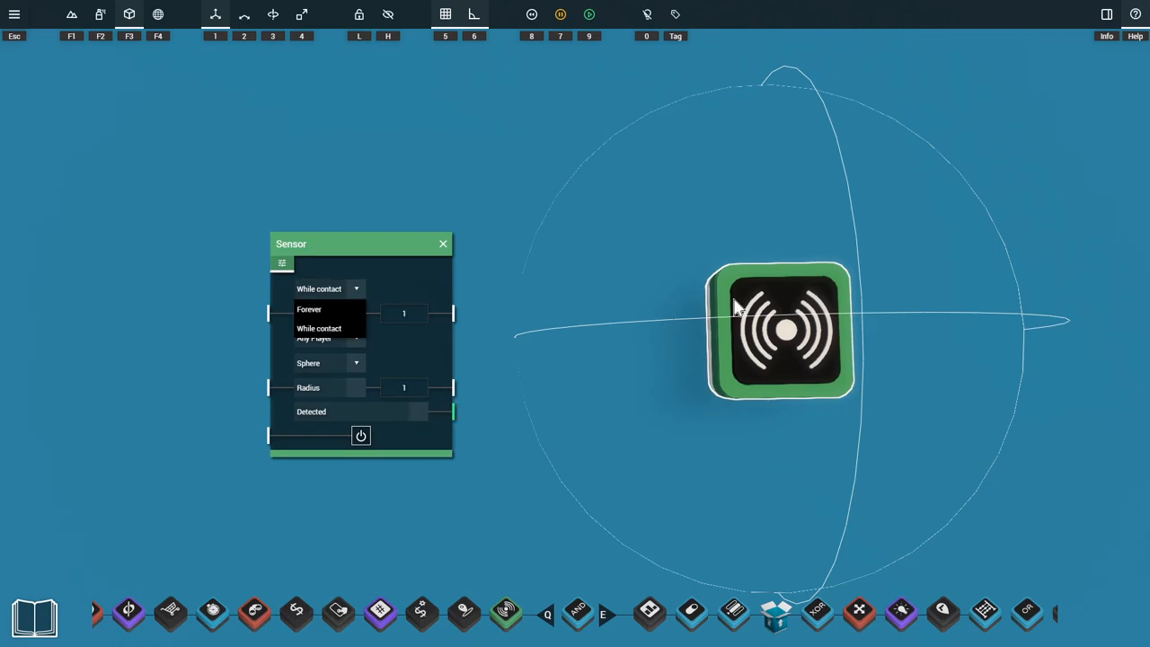
{"action": "mouse_move", "coordinate": [672, 402]}
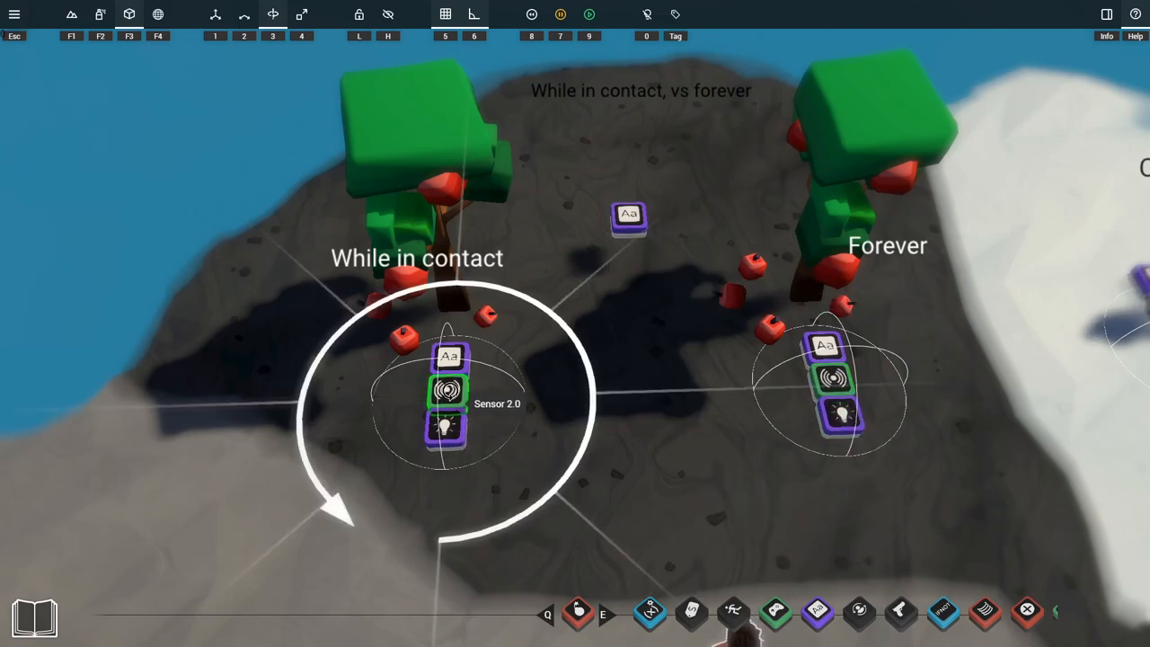
{"action": "left_click", "coordinate": [445, 390]}
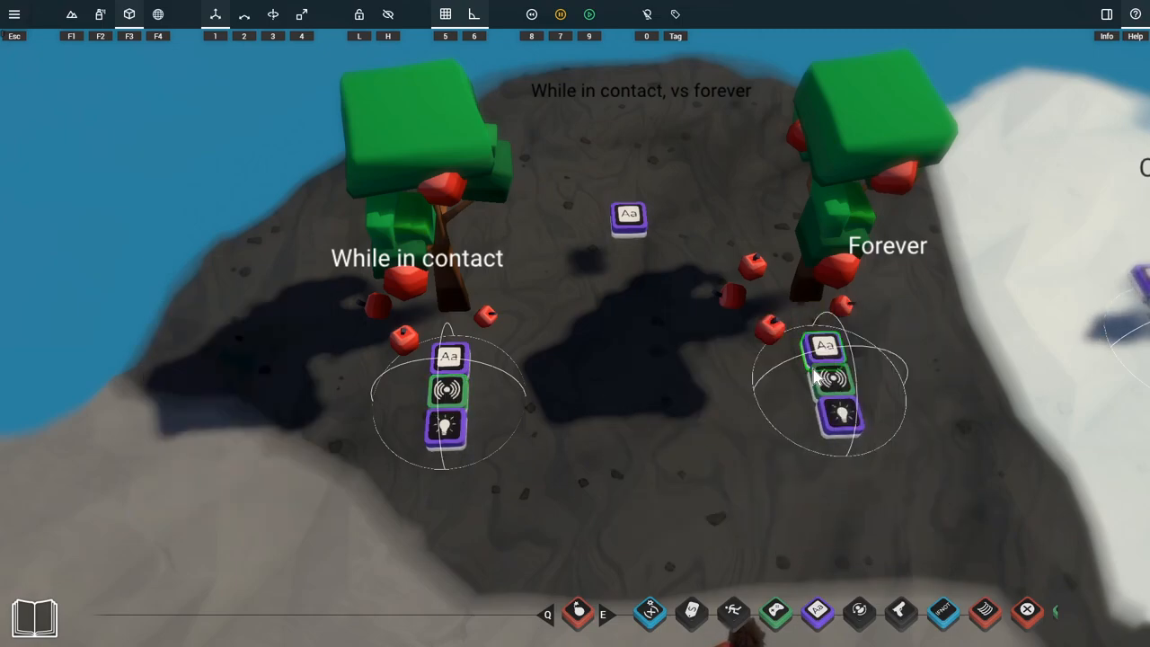
{"action": "mouse_move", "coordinate": [837, 438]}
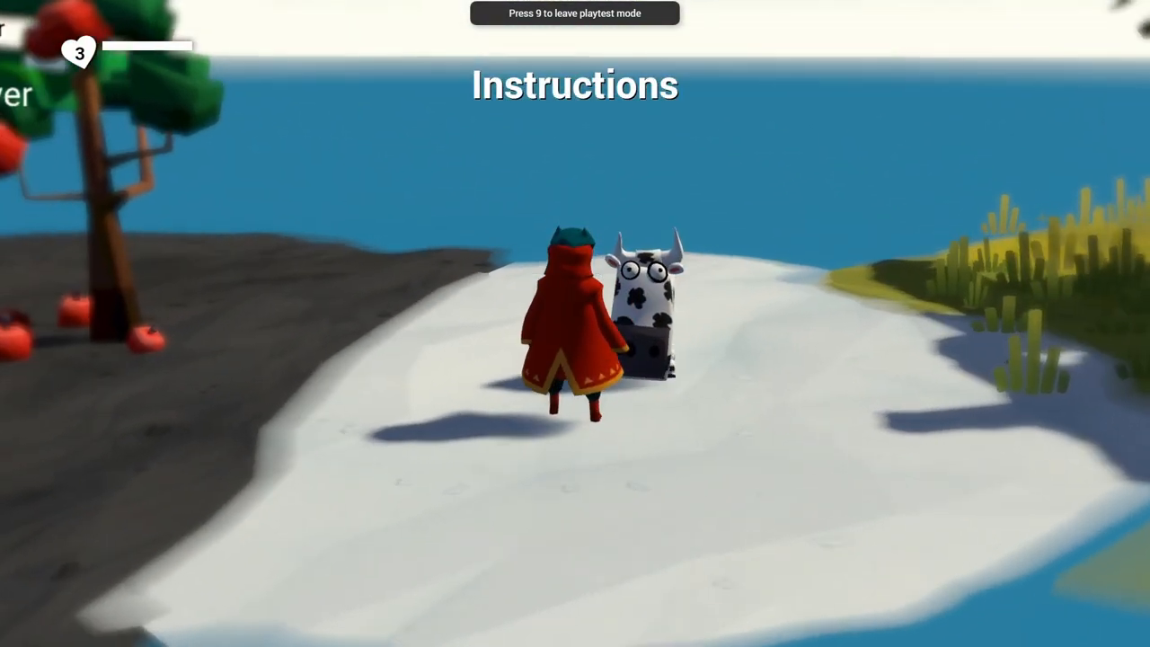
Leave playtest to view the sensor wired through an If Not Gate to the instructions text.
{"action": "key", "text": "9"}
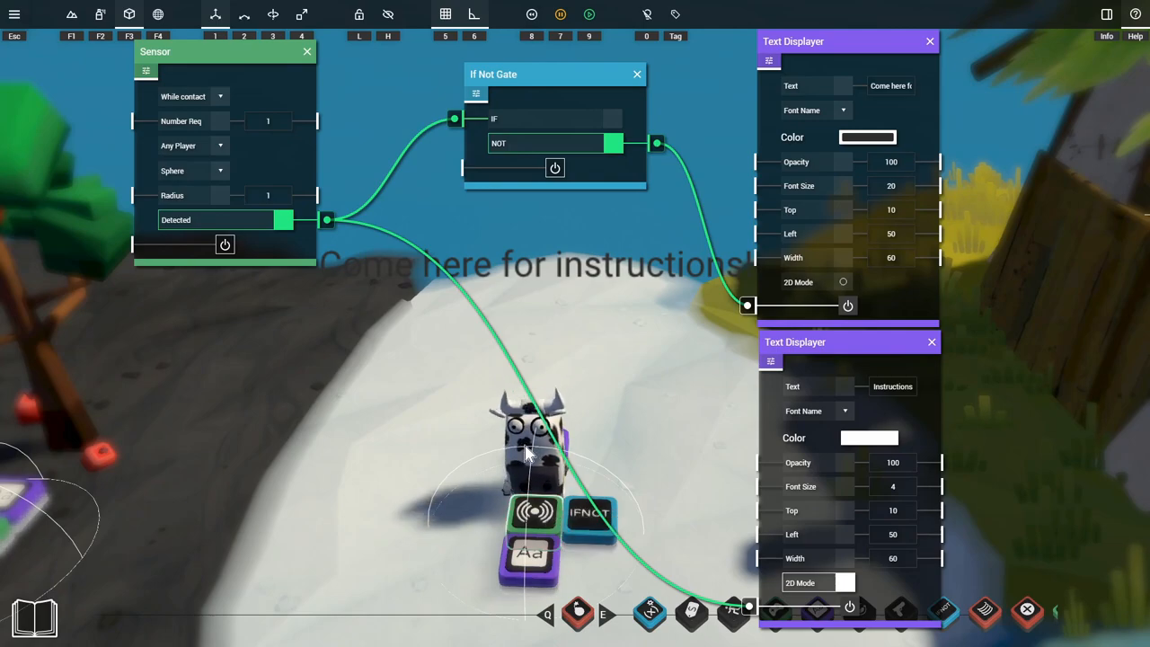
{"action": "mouse_move", "coordinate": [593, 288]}
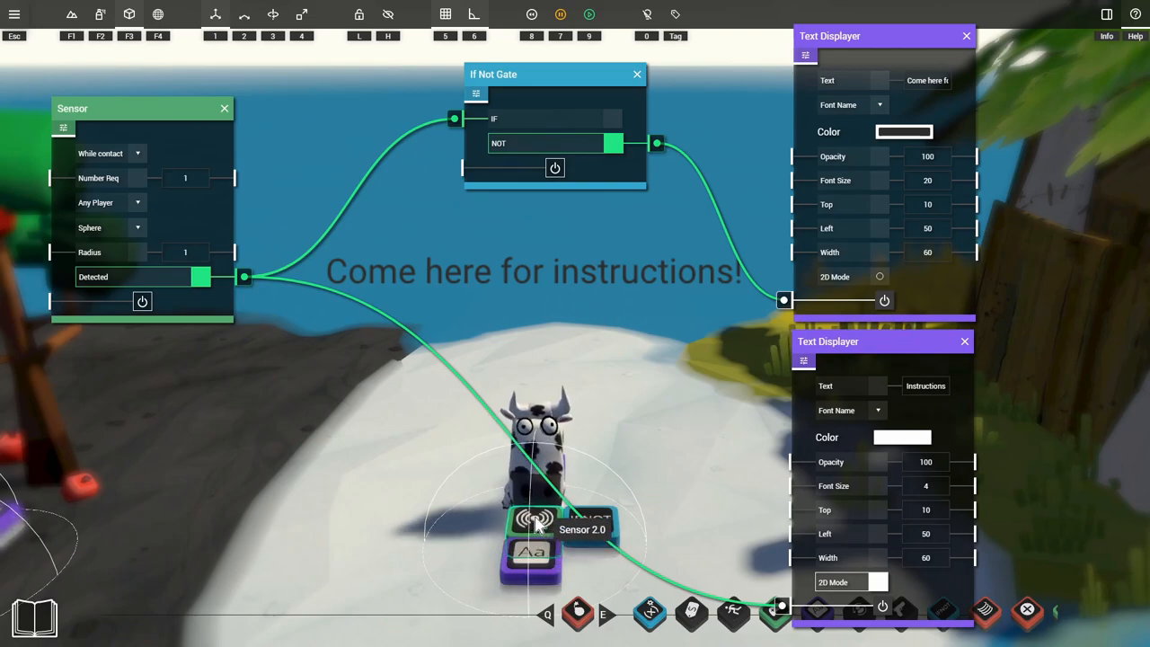
{"action": "mouse_move", "coordinate": [118, 276]}
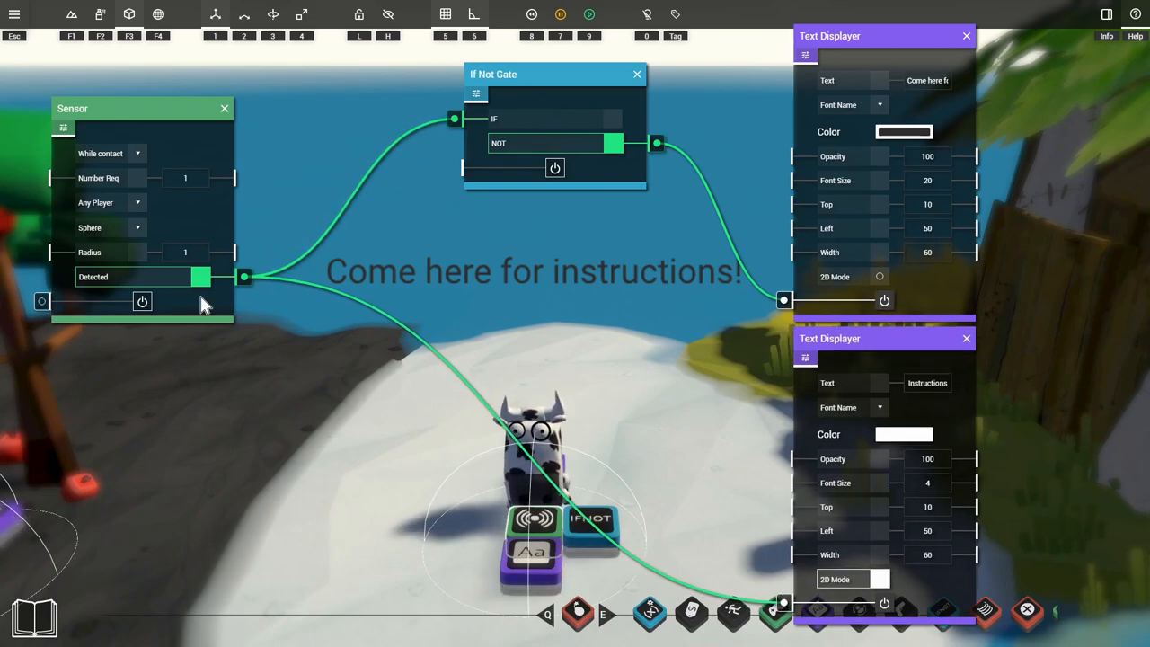
{"action": "mouse_move", "coordinate": [93, 284]}
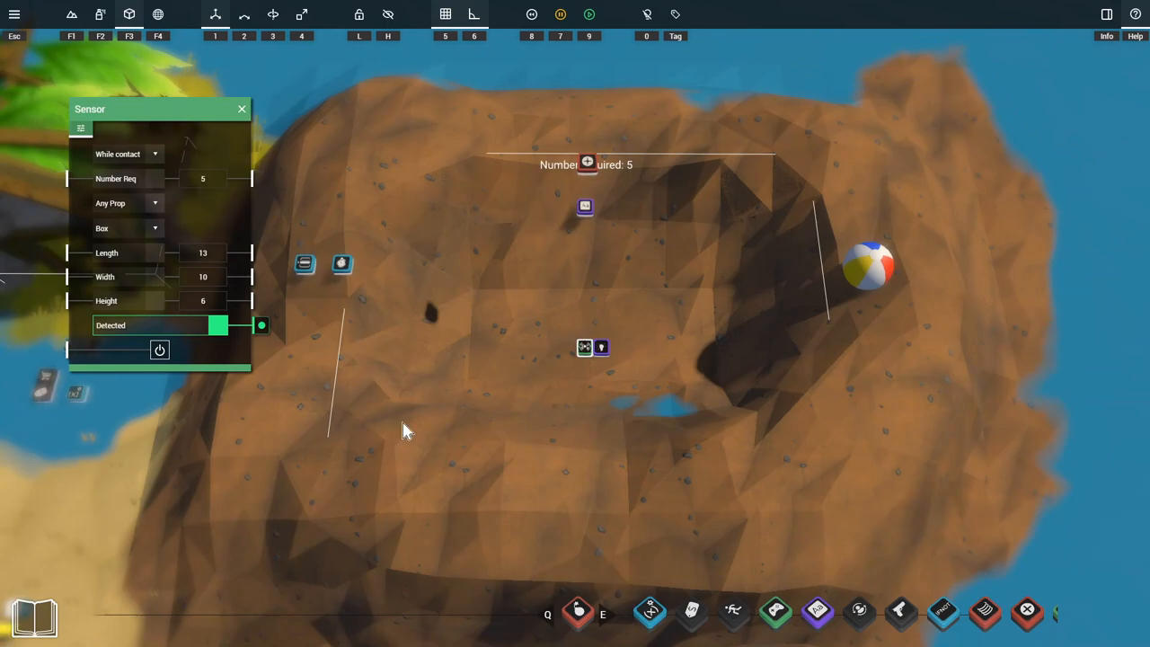
{"action": "mouse_move", "coordinate": [144, 333]}
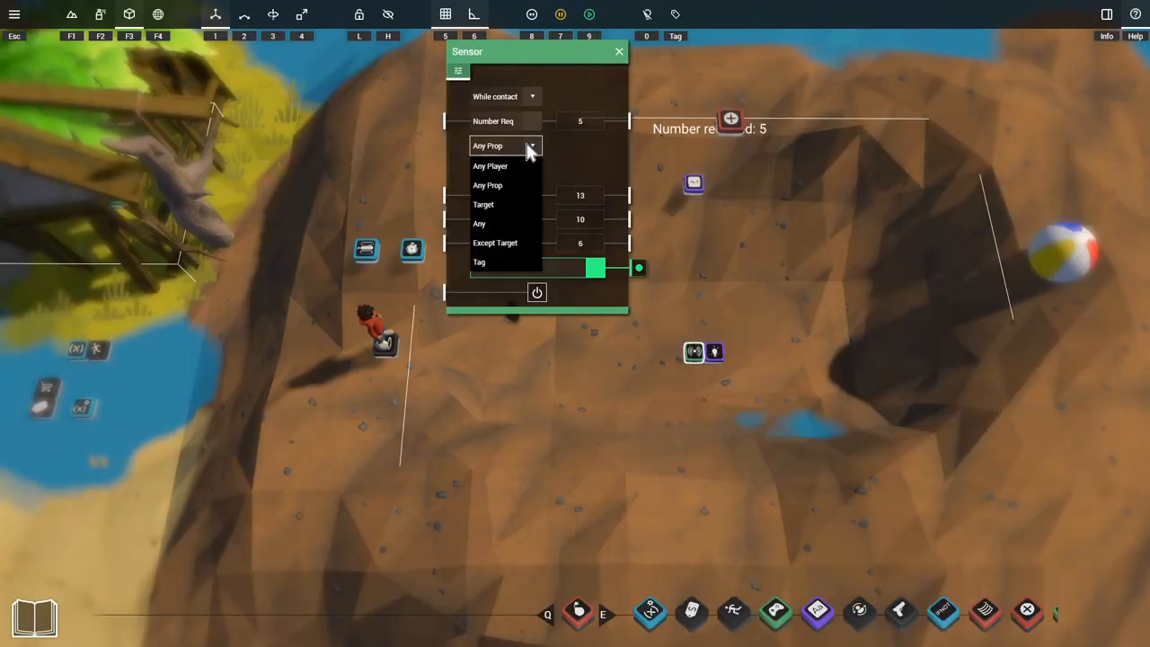
Set the box sensor's detection target to Any Player.
{"action": "left_click", "coordinate": [489, 166]}
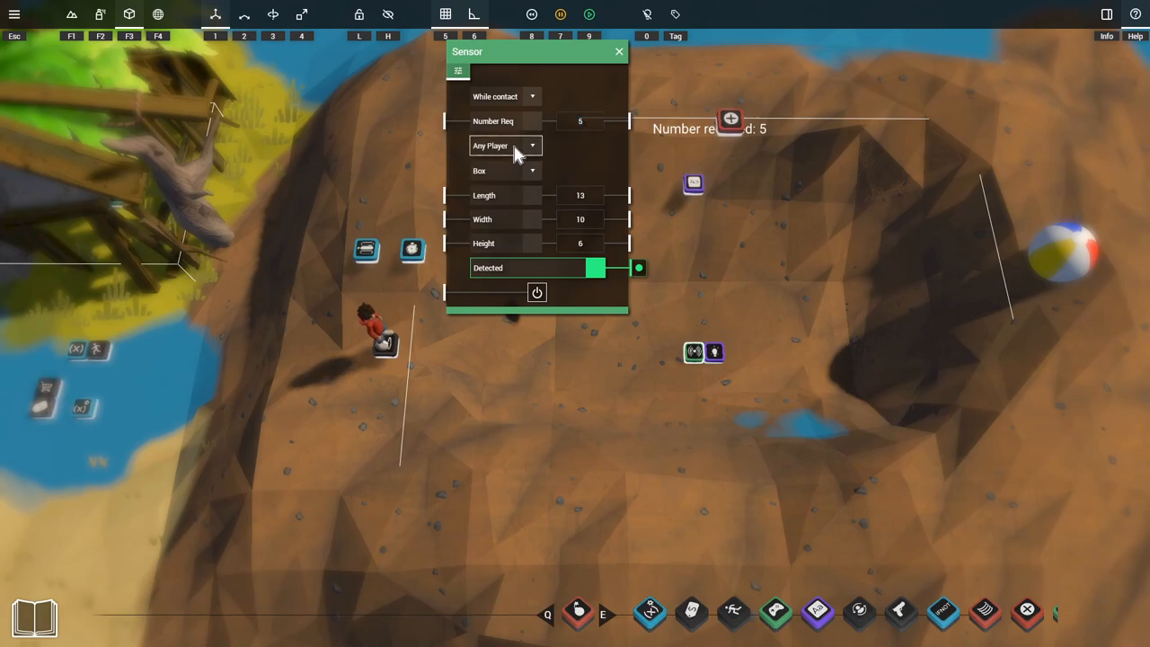
{"action": "left_click", "coordinate": [504, 145]}
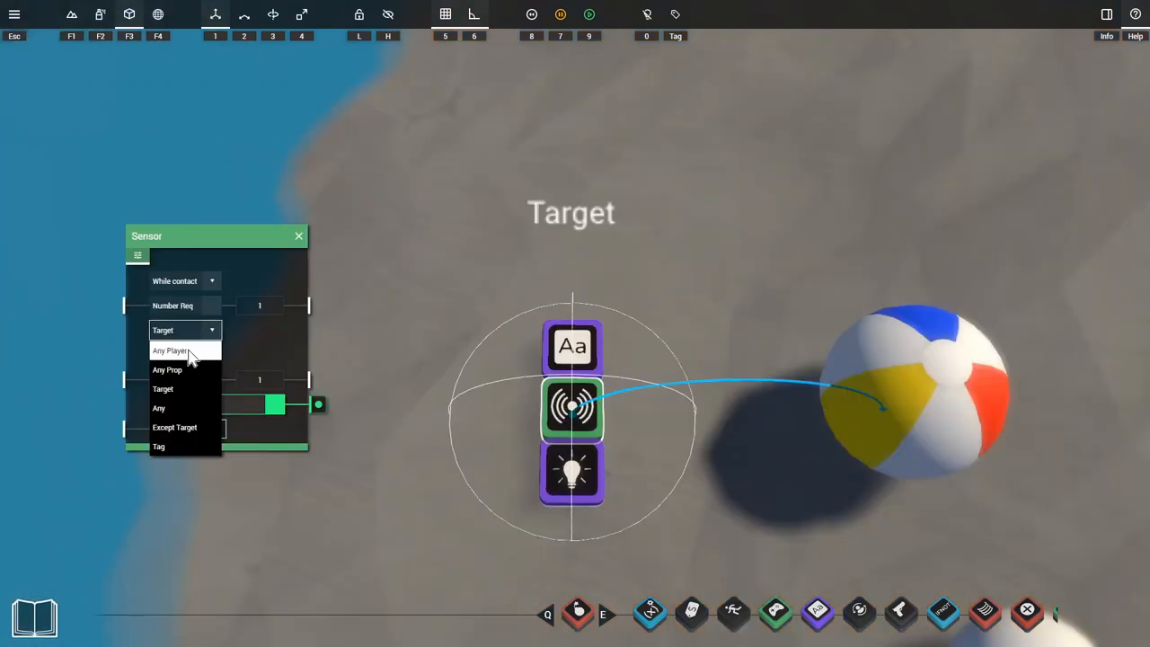
{"action": "mouse_move", "coordinate": [176, 370]}
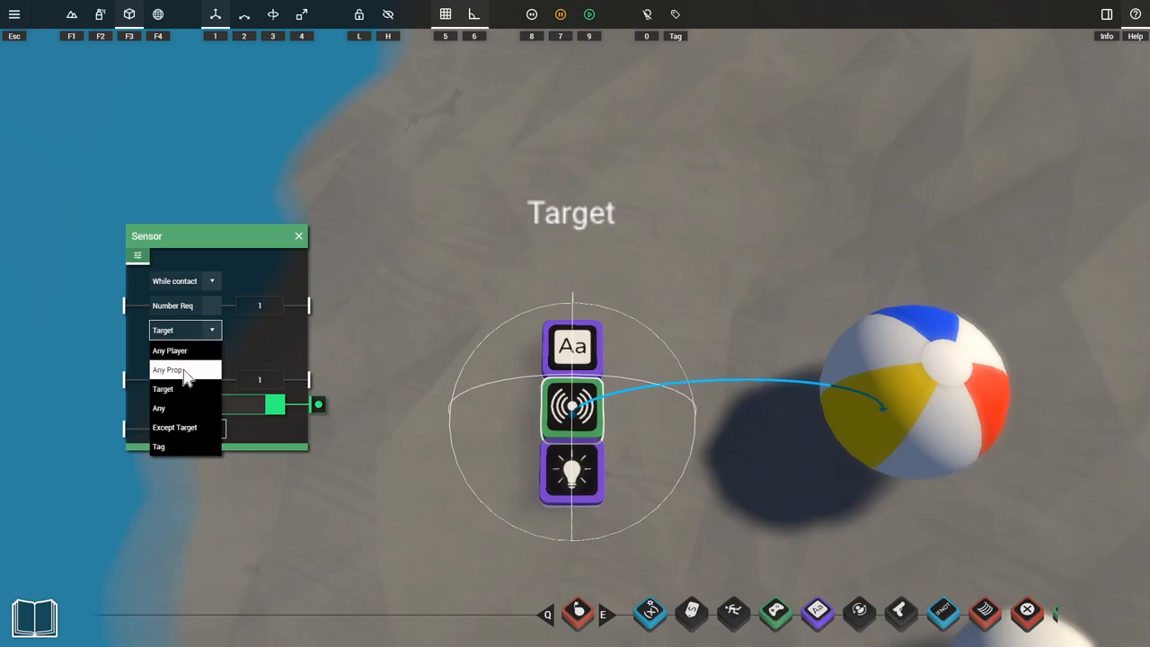
{"action": "mouse_move", "coordinate": [173, 388]}
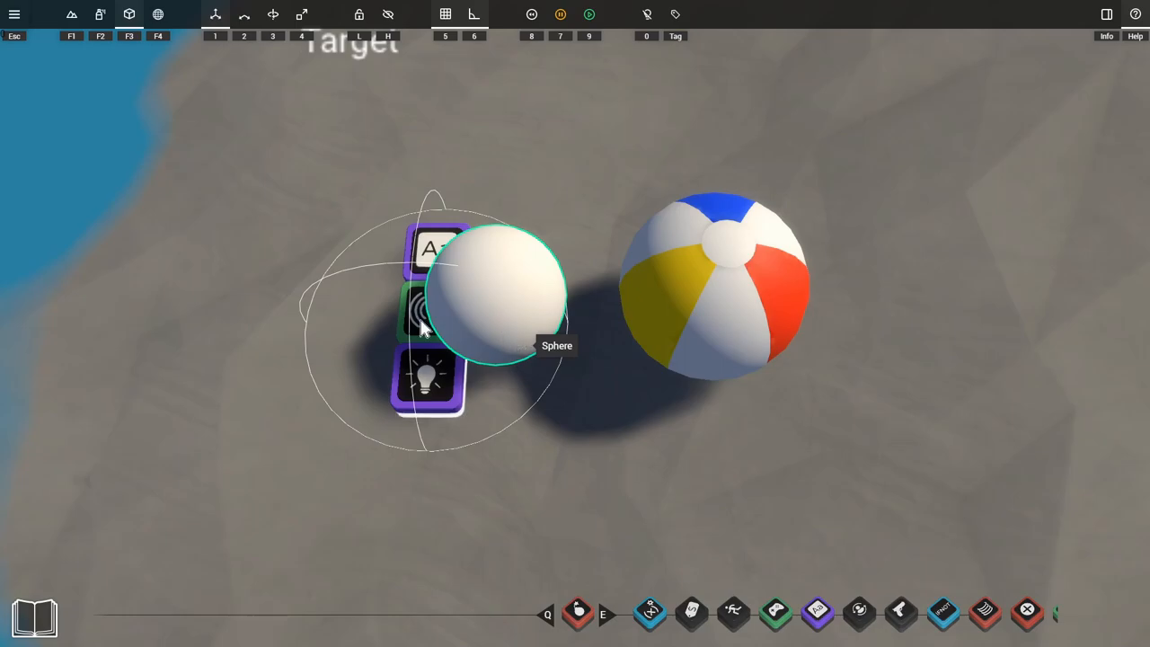
{"action": "mouse_move", "coordinate": [485, 294]}
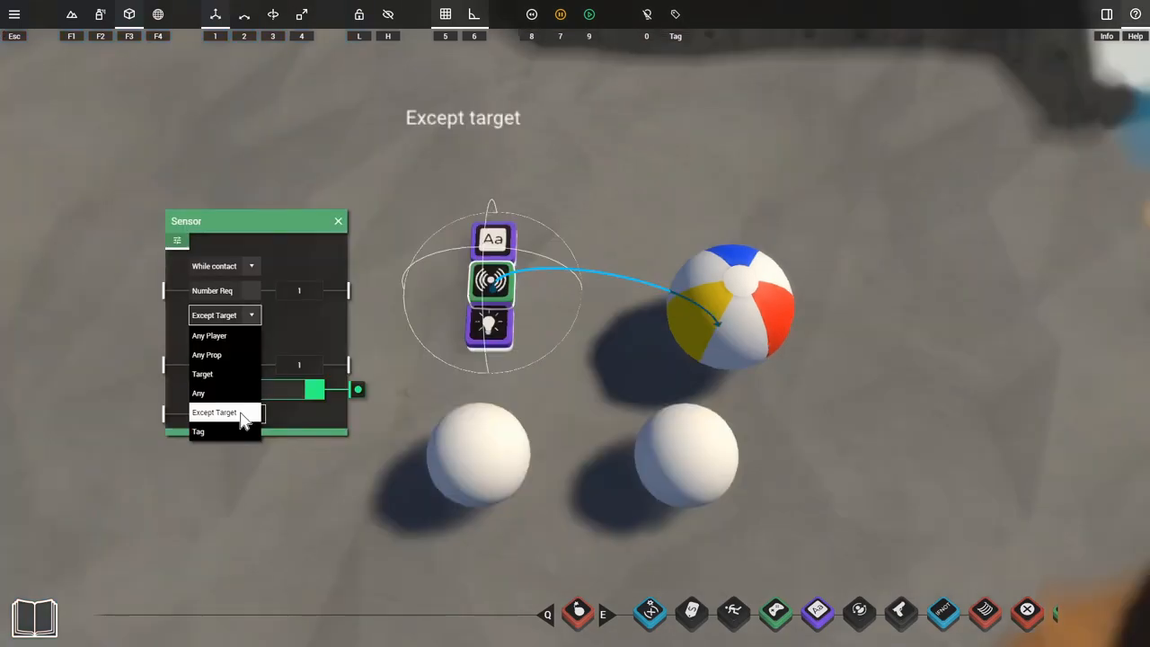
Keep the sensor on except-target detection and close its properties.
{"action": "left_click", "coordinate": [214, 412]}
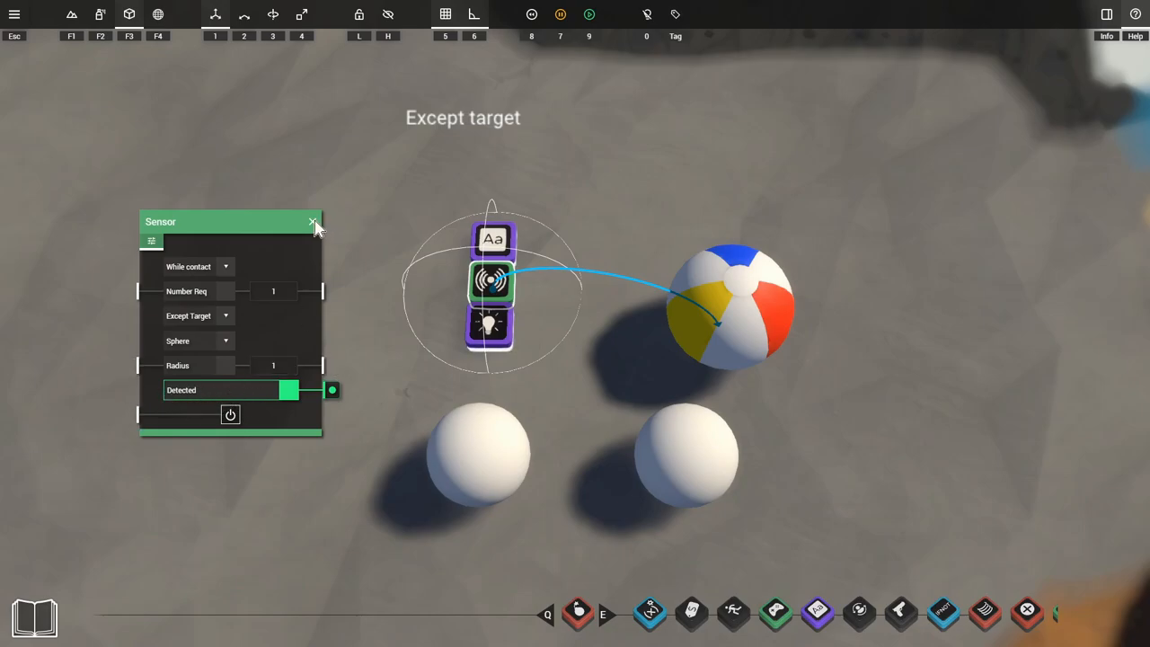
{"action": "left_click", "coordinate": [313, 223]}
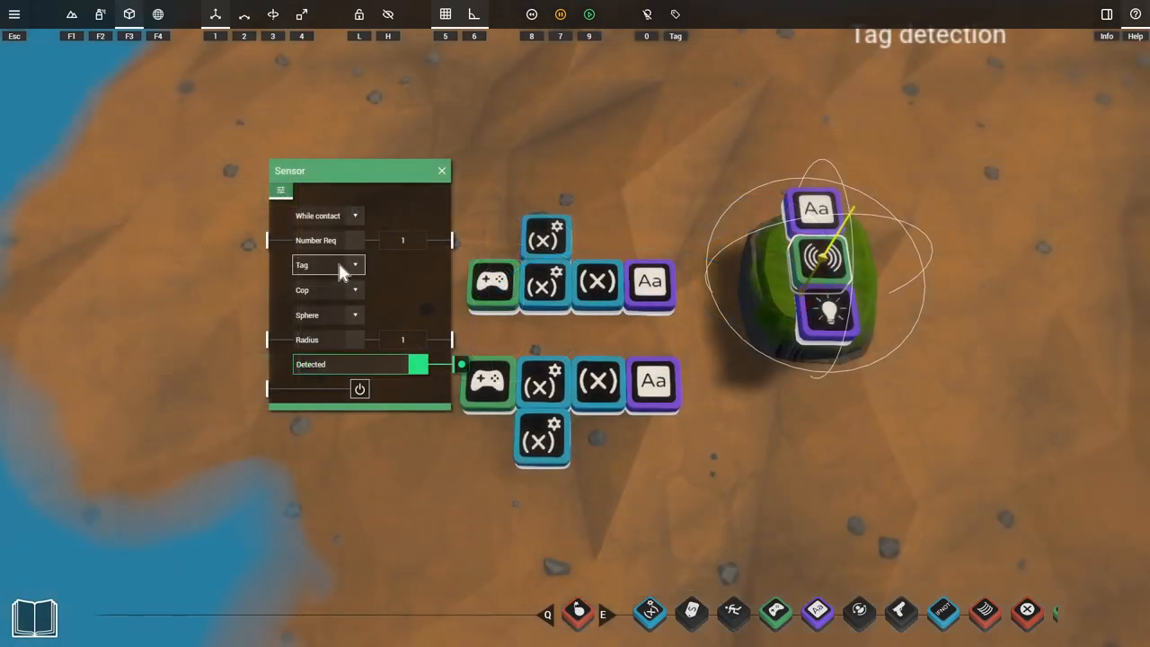
Add the Cop and Thief tags to the Player Manager's tag list.
{"action": "left_click", "coordinate": [327, 264]}
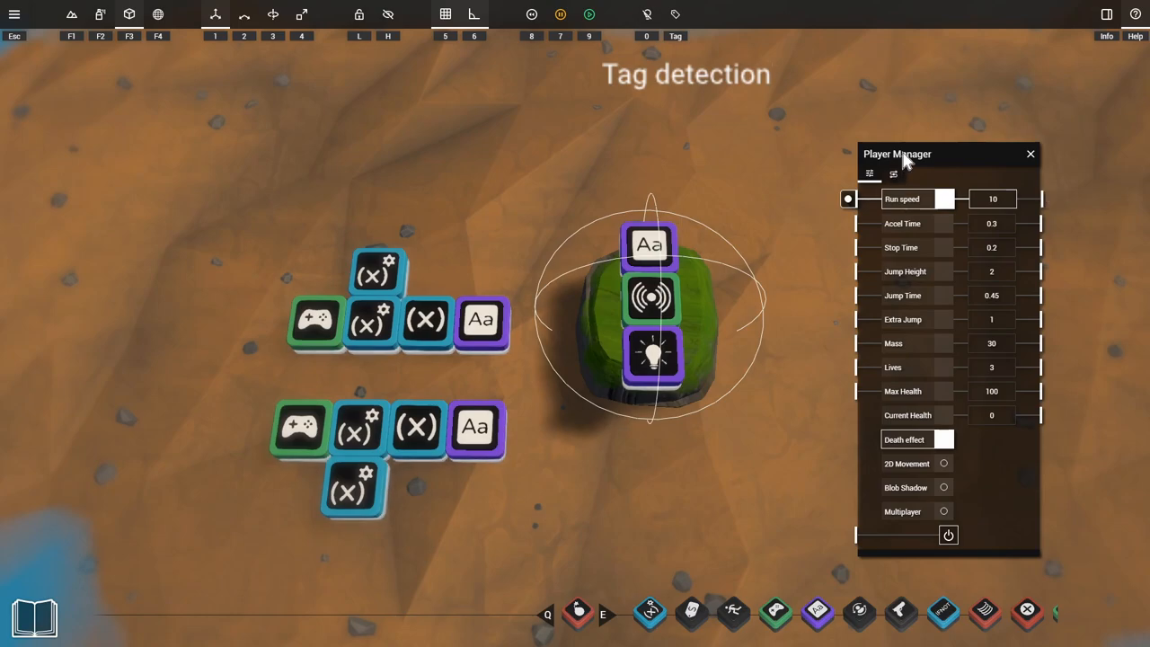
{"action": "mouse_move", "coordinate": [893, 178]}
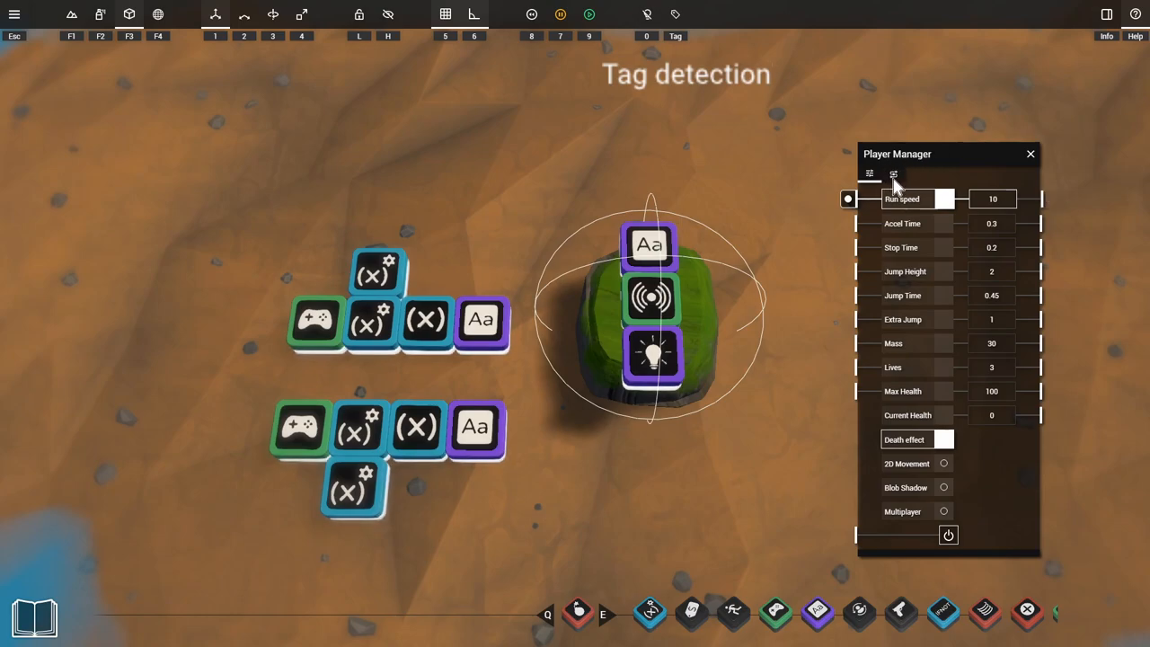
{"action": "left_click", "coordinate": [893, 172]}
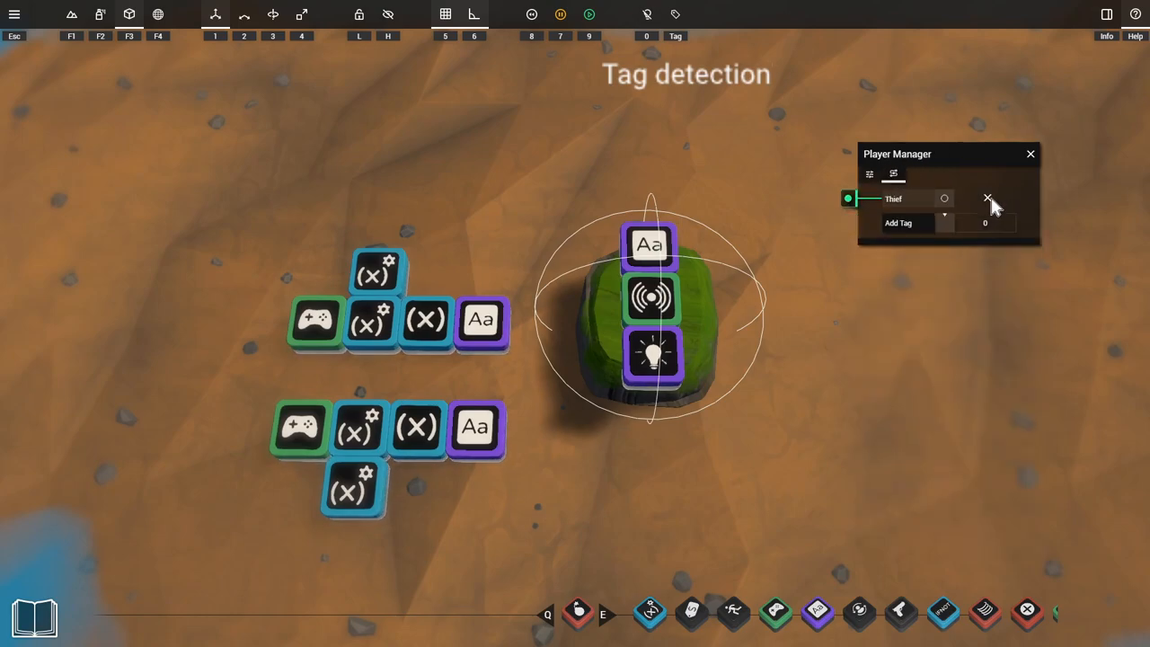
{"action": "left_click", "coordinate": [988, 197]}
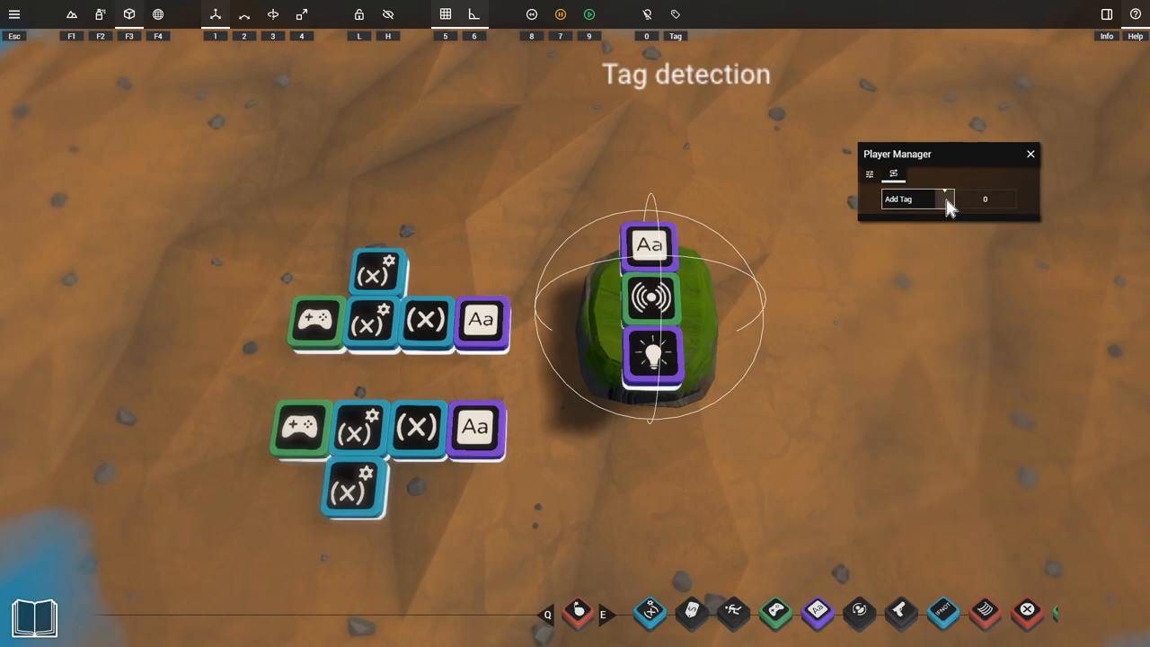
{"action": "left_click", "coordinate": [948, 198]}
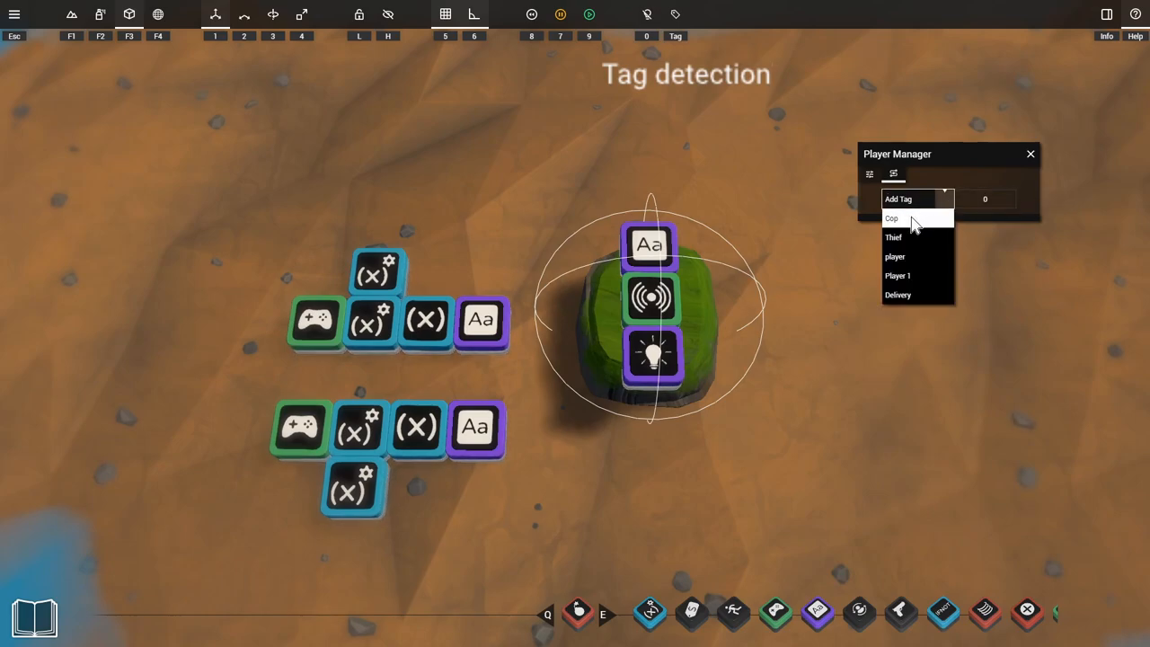
{"action": "left_click", "coordinate": [891, 219]}
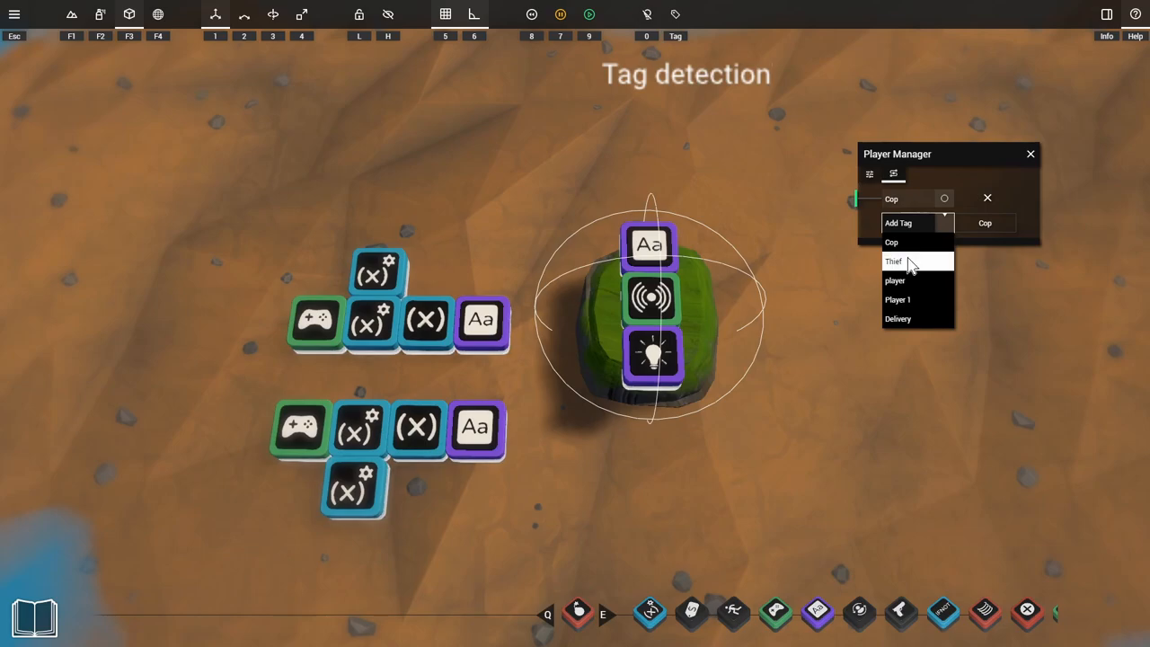
{"action": "left_click", "coordinate": [895, 261]}
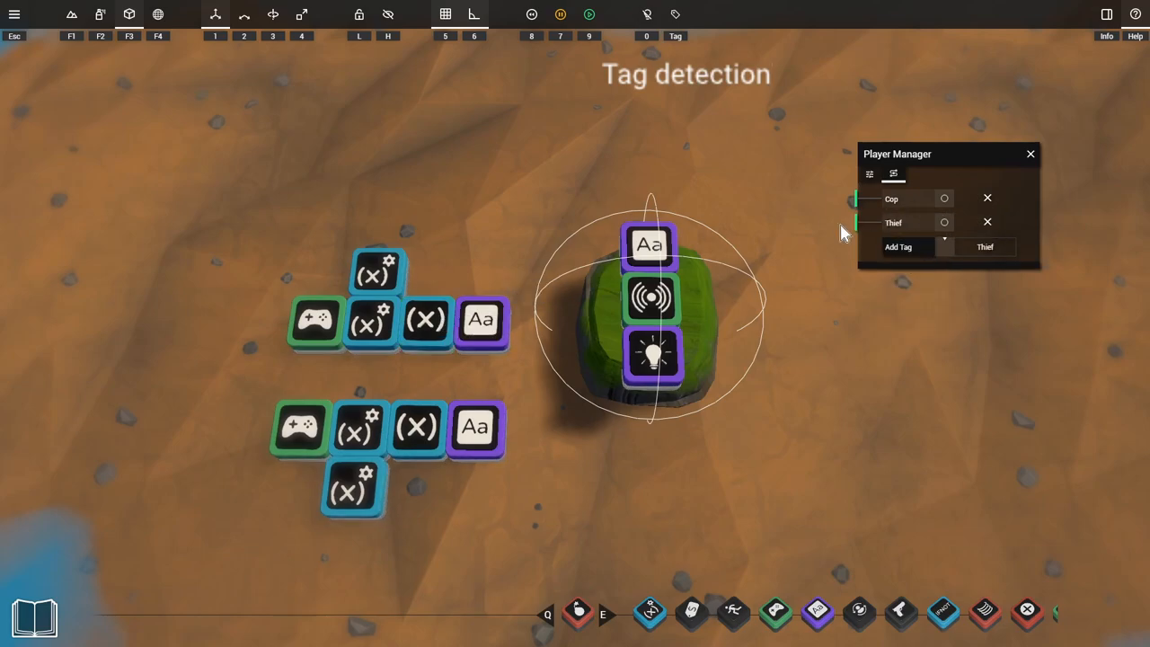
Wire the Cop output into the Cop tag Variable's Current pin.
{"action": "left_click", "coordinate": [374, 273]}
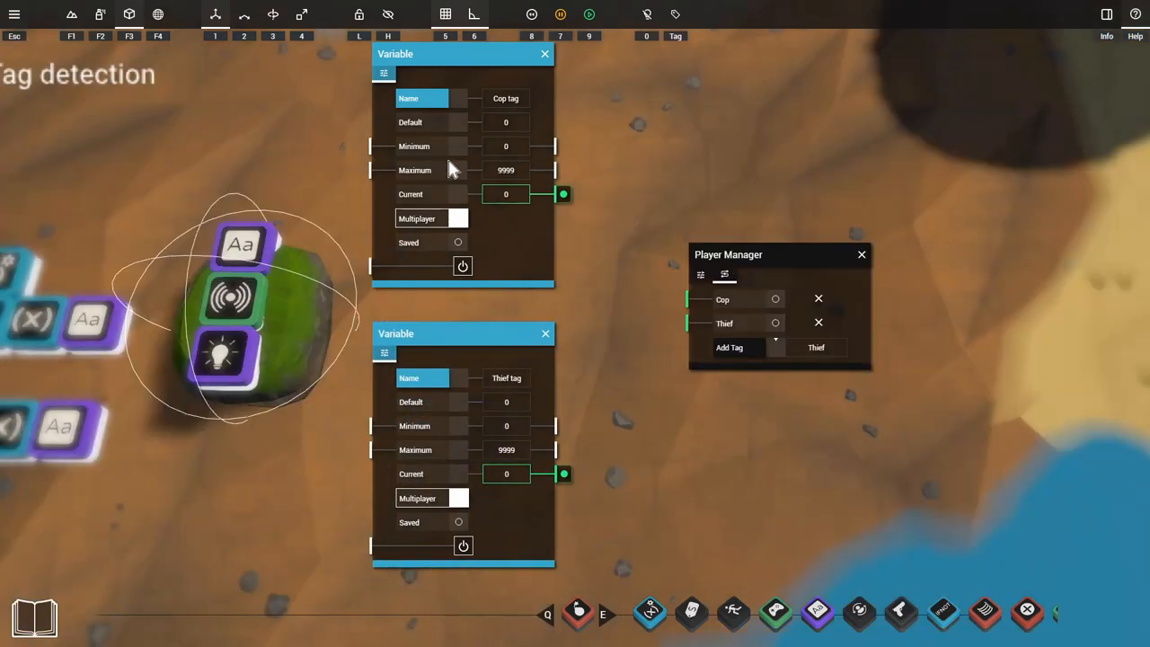
{"action": "mouse_move", "coordinate": [463, 68]}
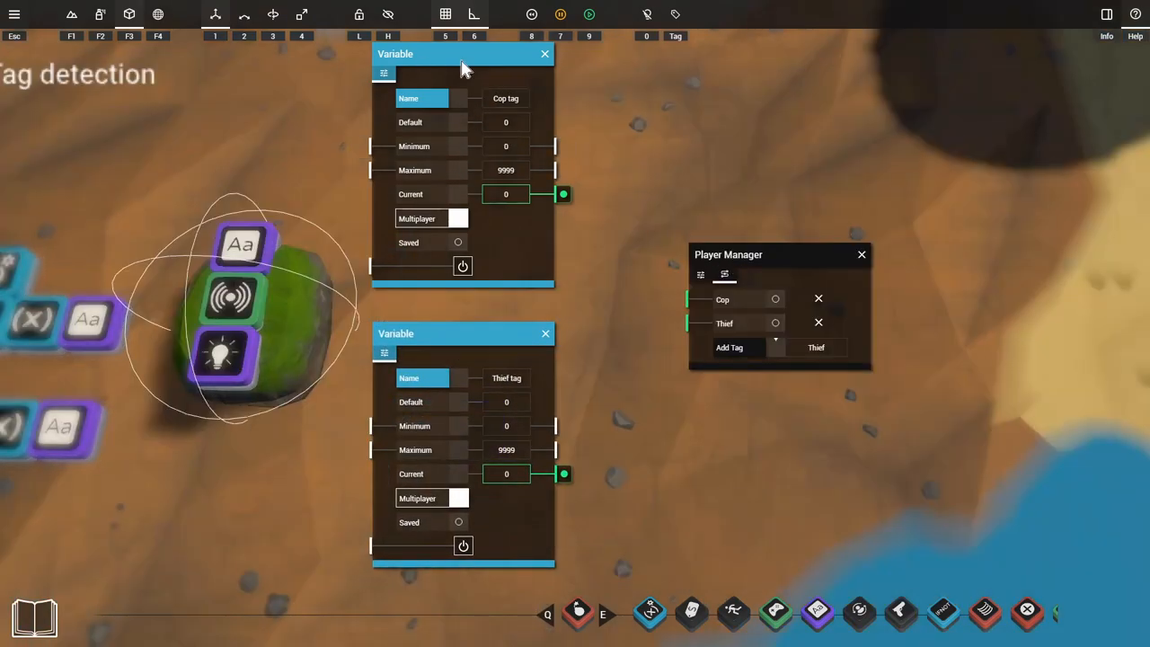
{"action": "double_click", "coordinate": [503, 97]}
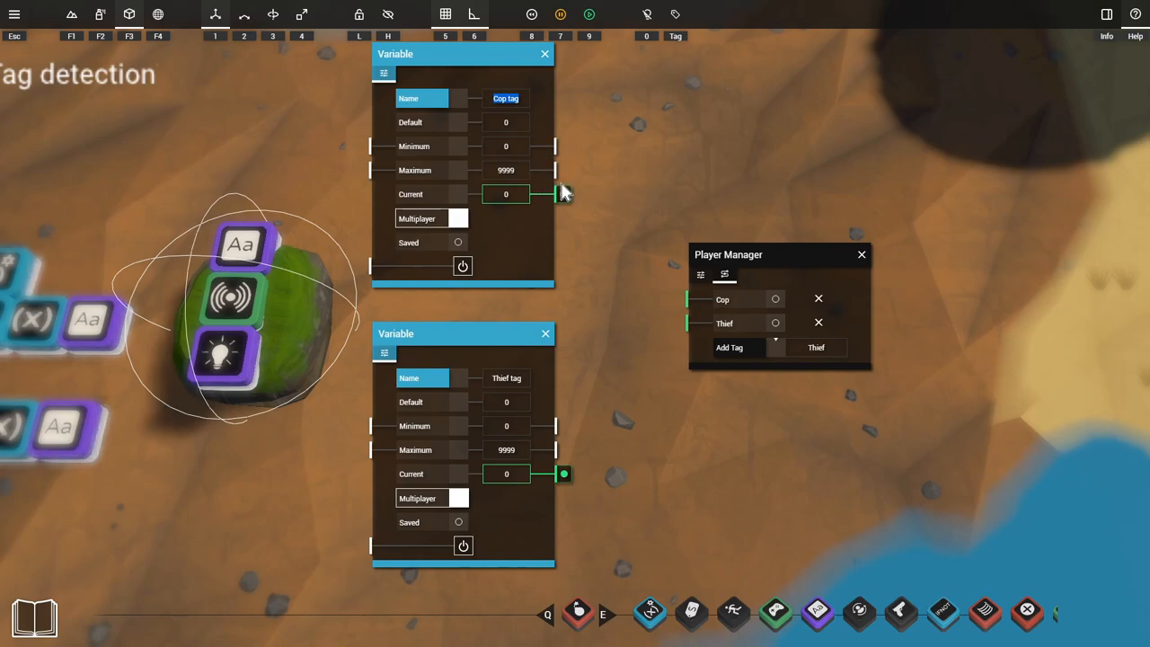
{"action": "left_click_drag", "start_coordinate": [565, 194], "coordinate": [679, 299]}
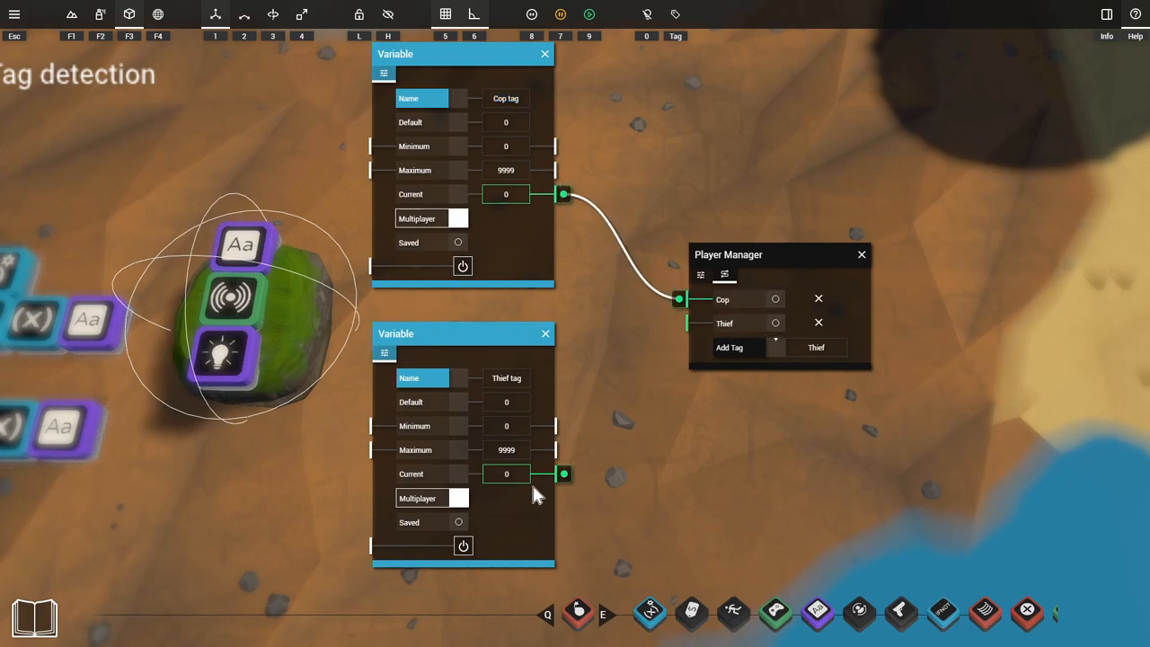
{"action": "mouse_move", "coordinate": [568, 482]}
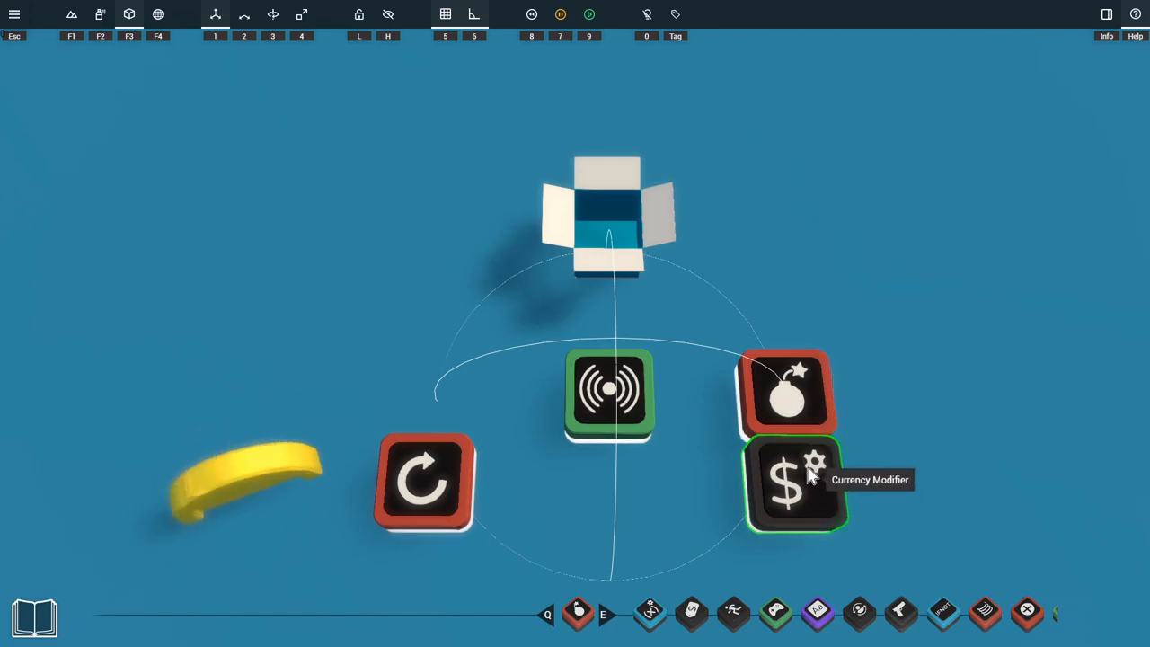
Check the Currency Modifier and pack the coin's logic pieces into the template box.
{"action": "left_click", "coordinate": [794, 483]}
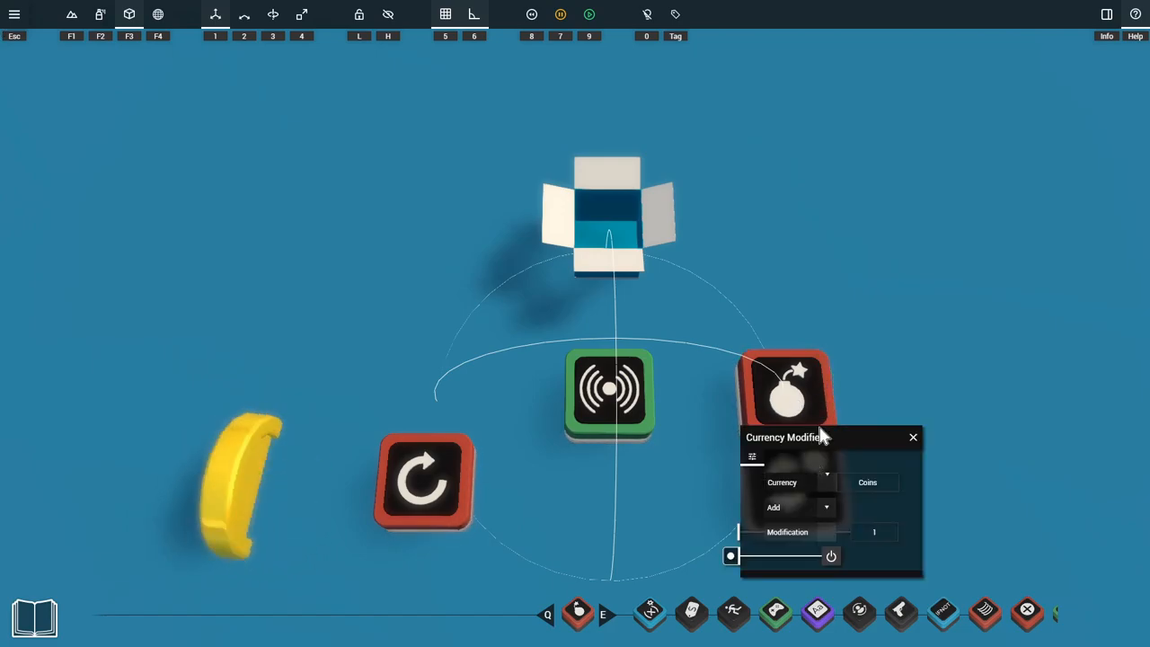
{"action": "left_click_drag", "start_coordinate": [782, 437], "coordinate": [943, 181]}
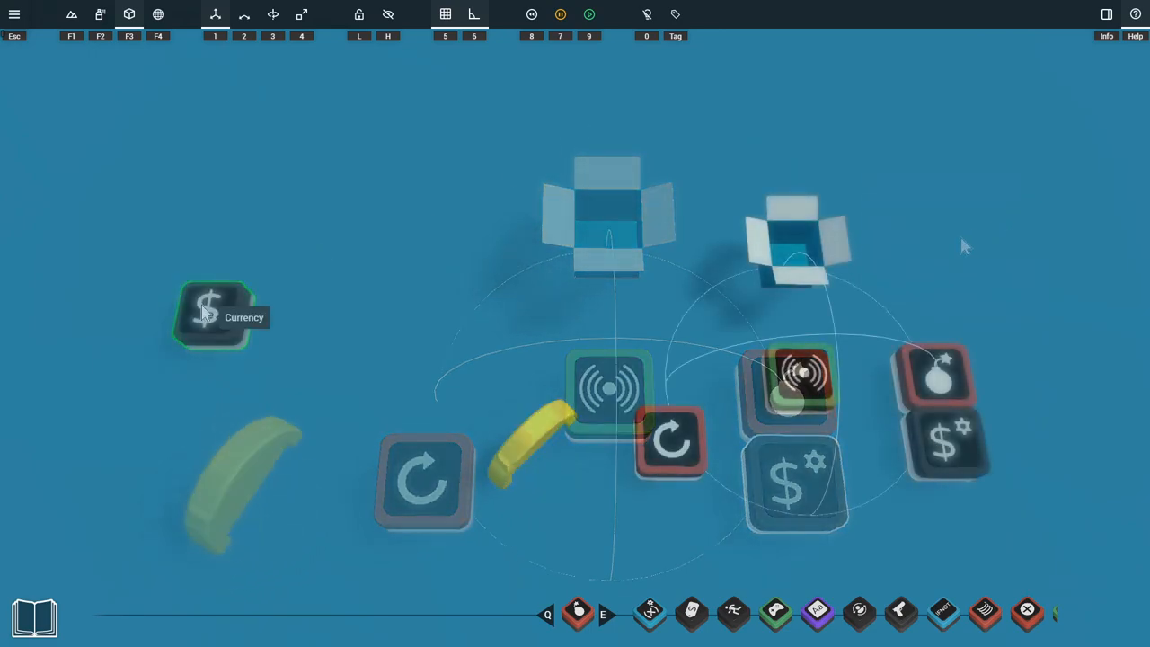
{"action": "left_click", "coordinate": [212, 313]}
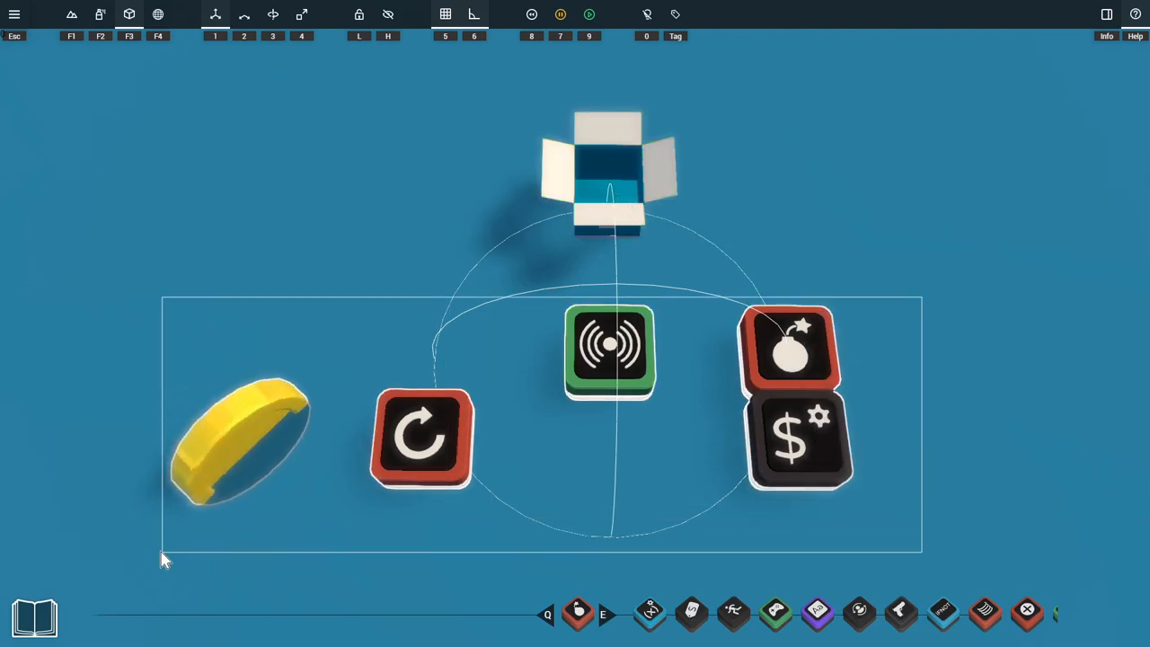
{"action": "mouse_move", "coordinate": [615, 198]}
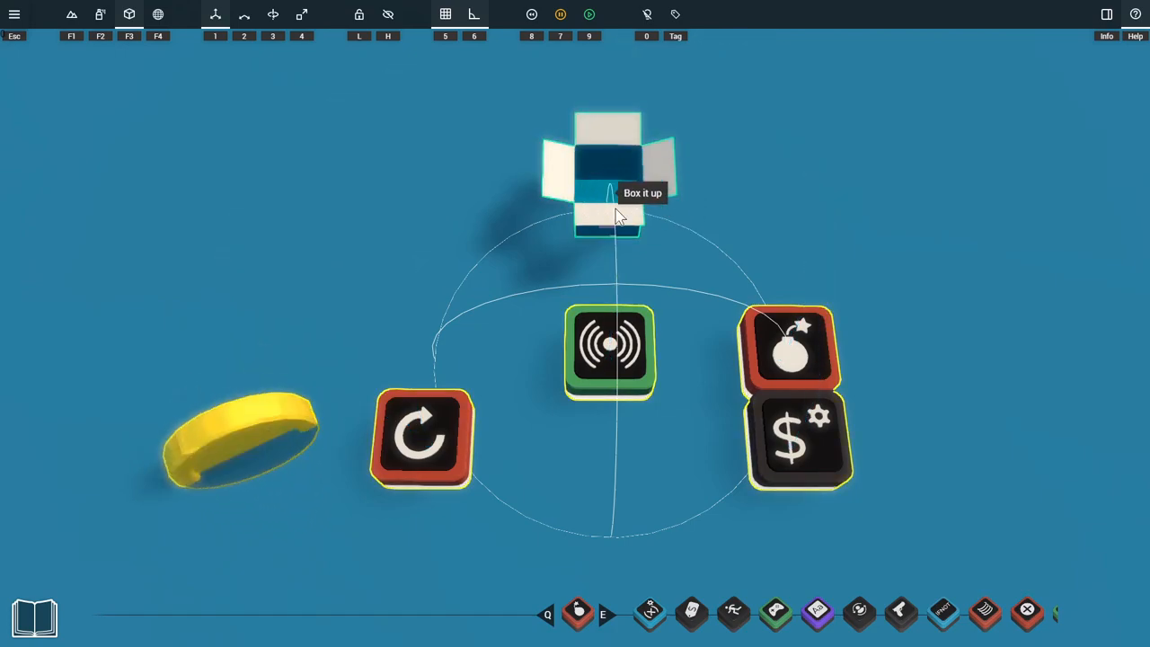
{"action": "left_click", "coordinate": [607, 206]}
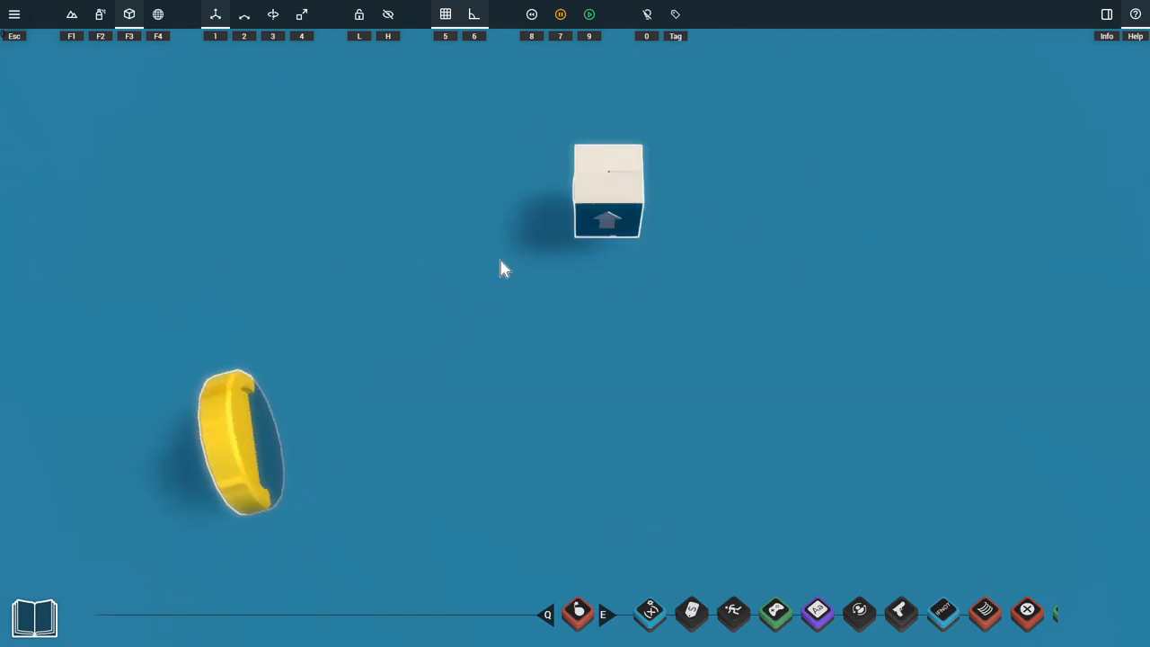
{"action": "left_click", "coordinate": [607, 189]}
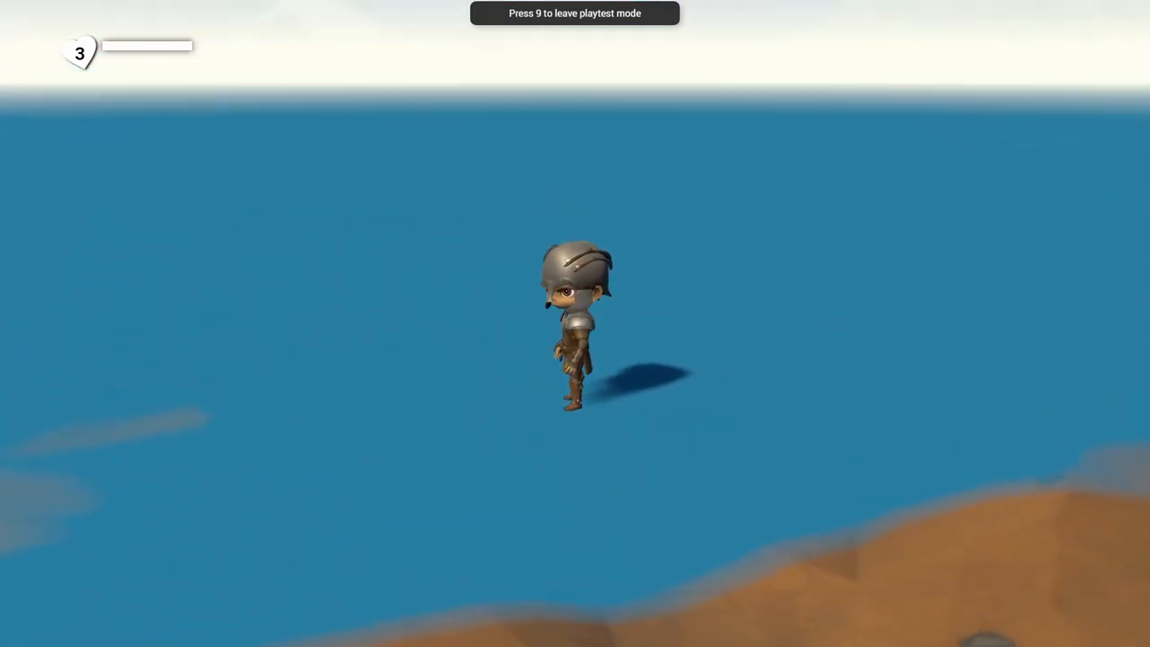
Leave playtest and bring up the Sensor and Character Changer settings.
{"action": "key", "text": "9"}
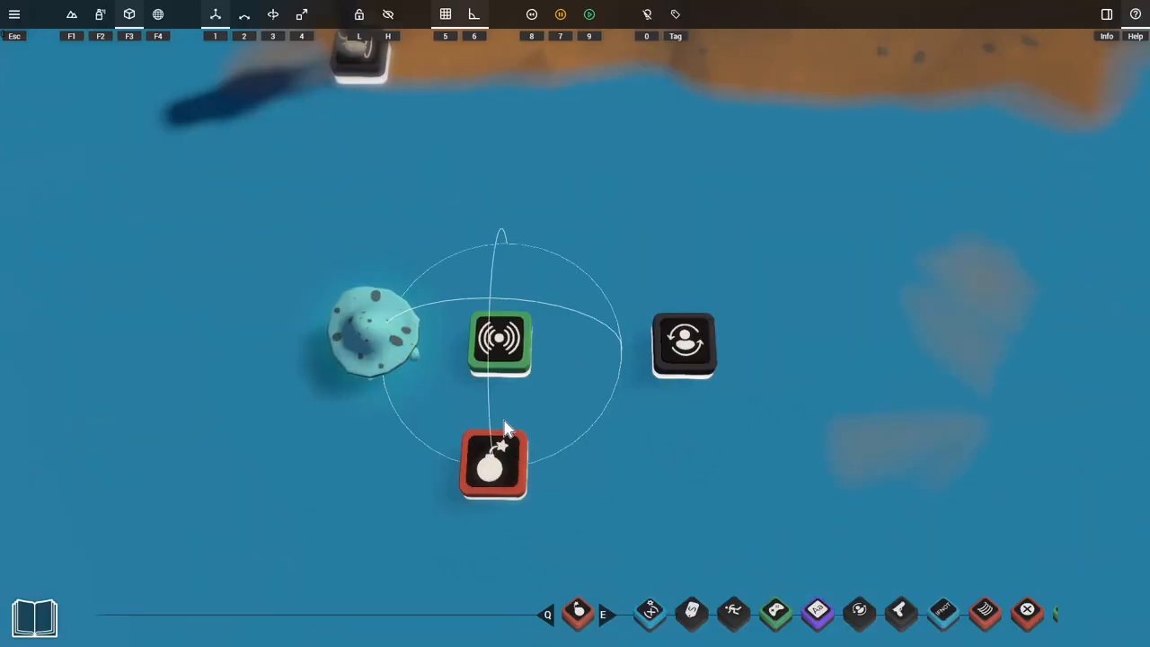
{"action": "left_click", "coordinate": [500, 346]}
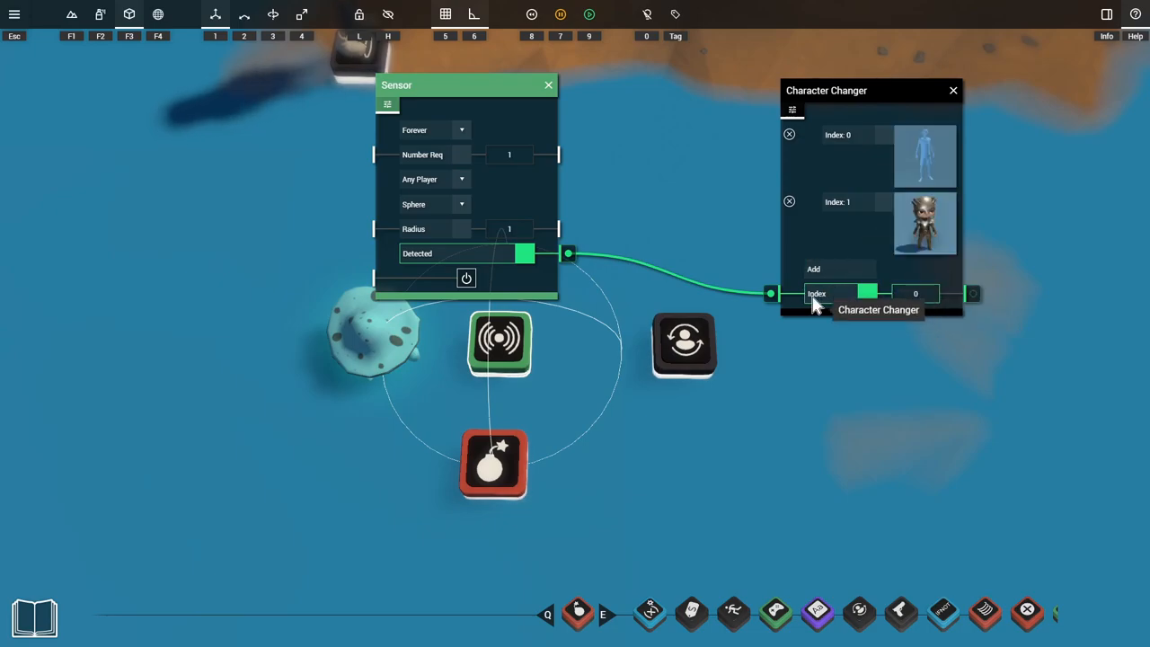
{"action": "mouse_move", "coordinate": [438, 259]}
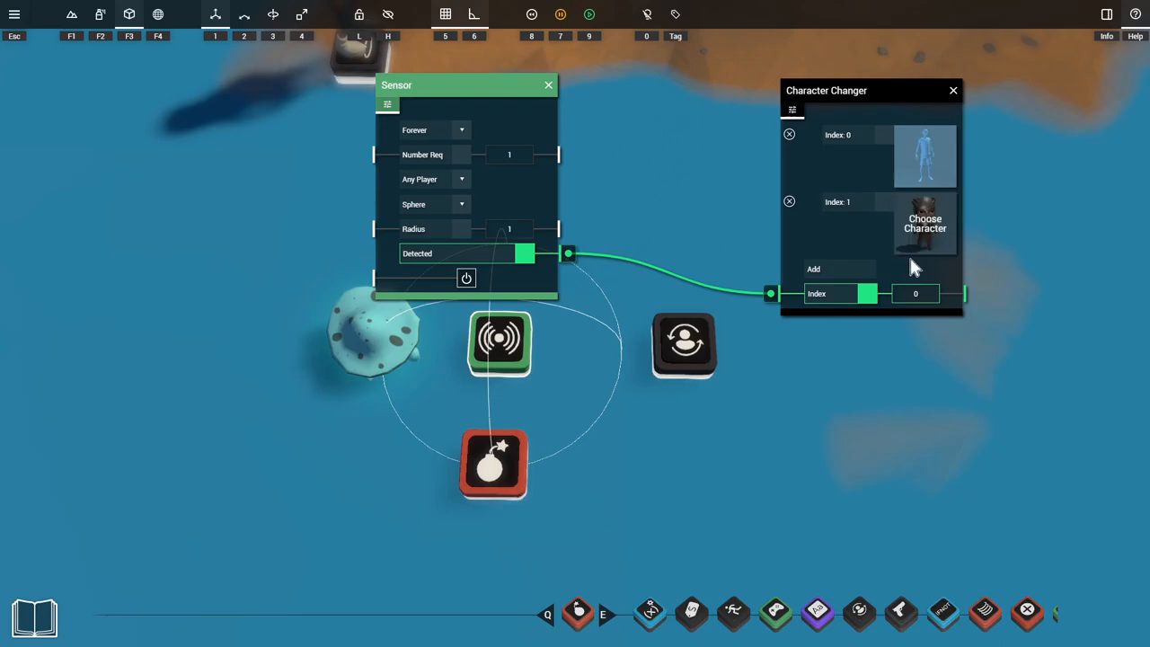
{"action": "mouse_move", "coordinate": [920, 219]}
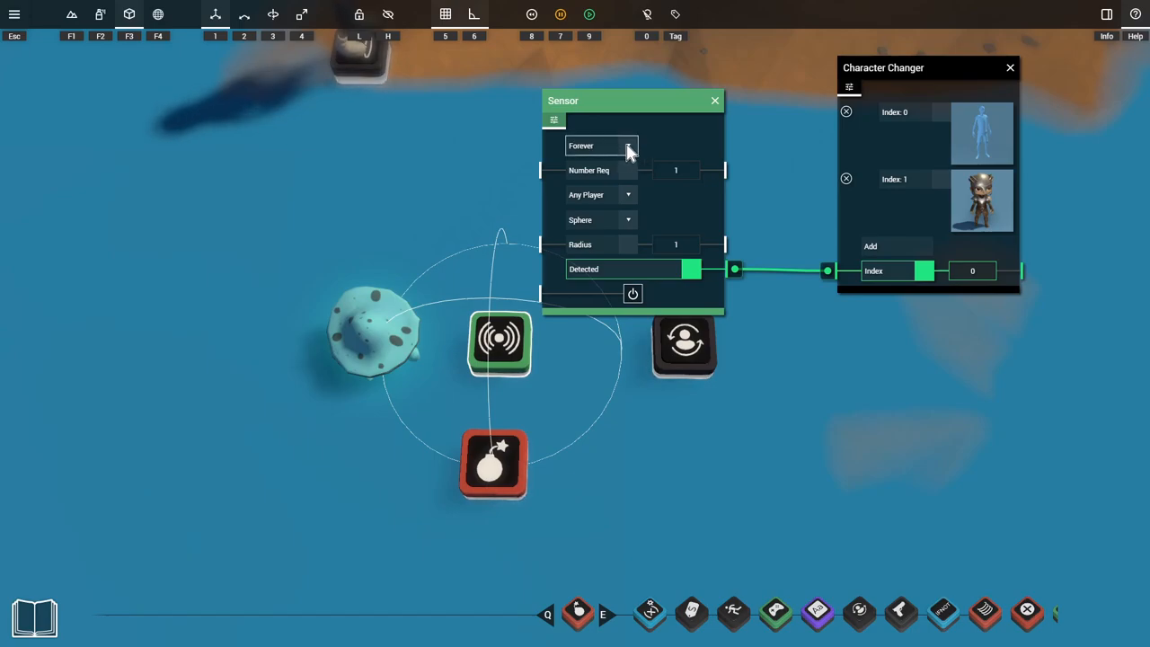
{"action": "mouse_move", "coordinate": [981, 205]}
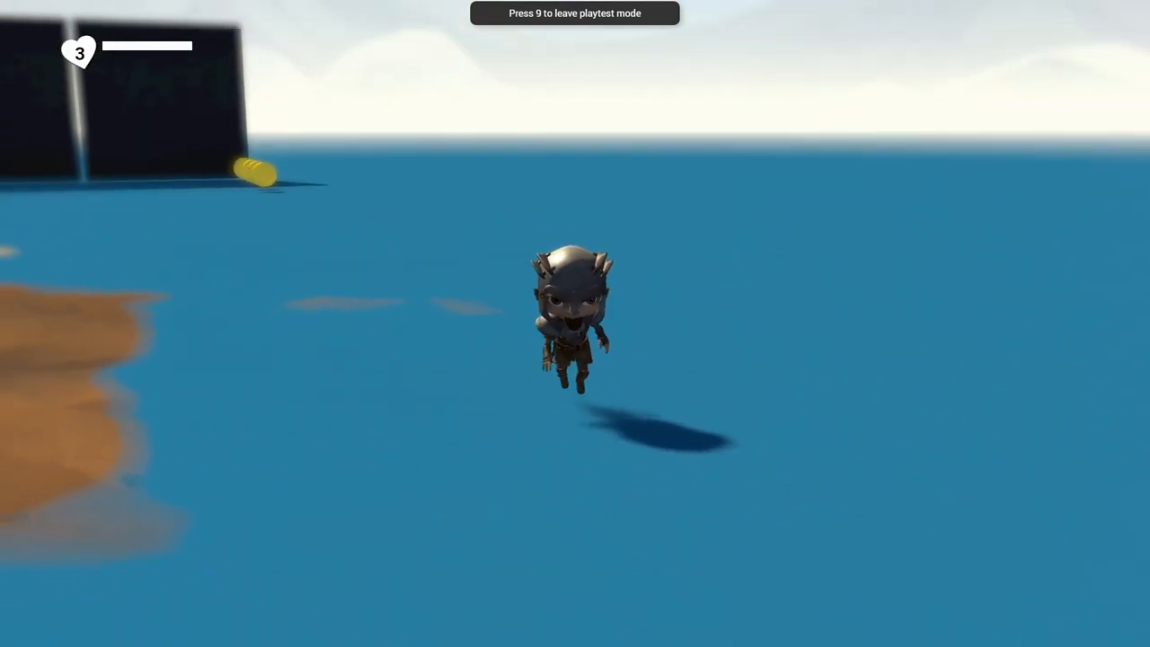
Leave playtest, arrange the AND gate windows and set the Calculator's Value B to 4.
{"action": "key", "text": "9"}
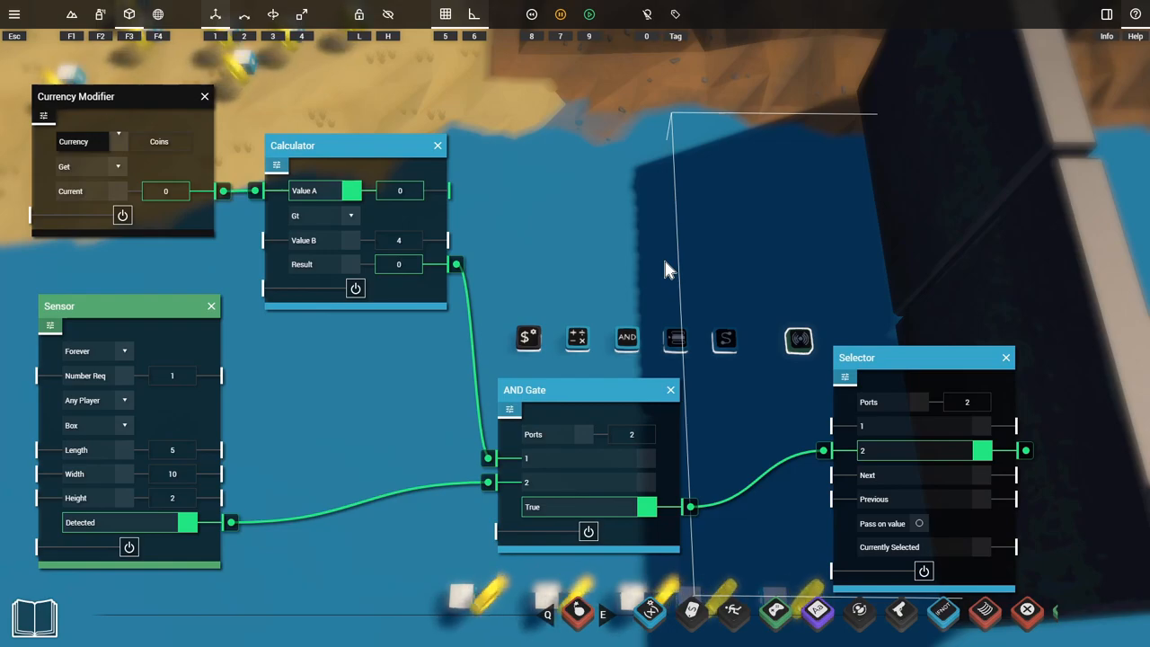
{"action": "left_click_drag", "start_coordinate": [589, 390], "coordinate": [578, 388]}
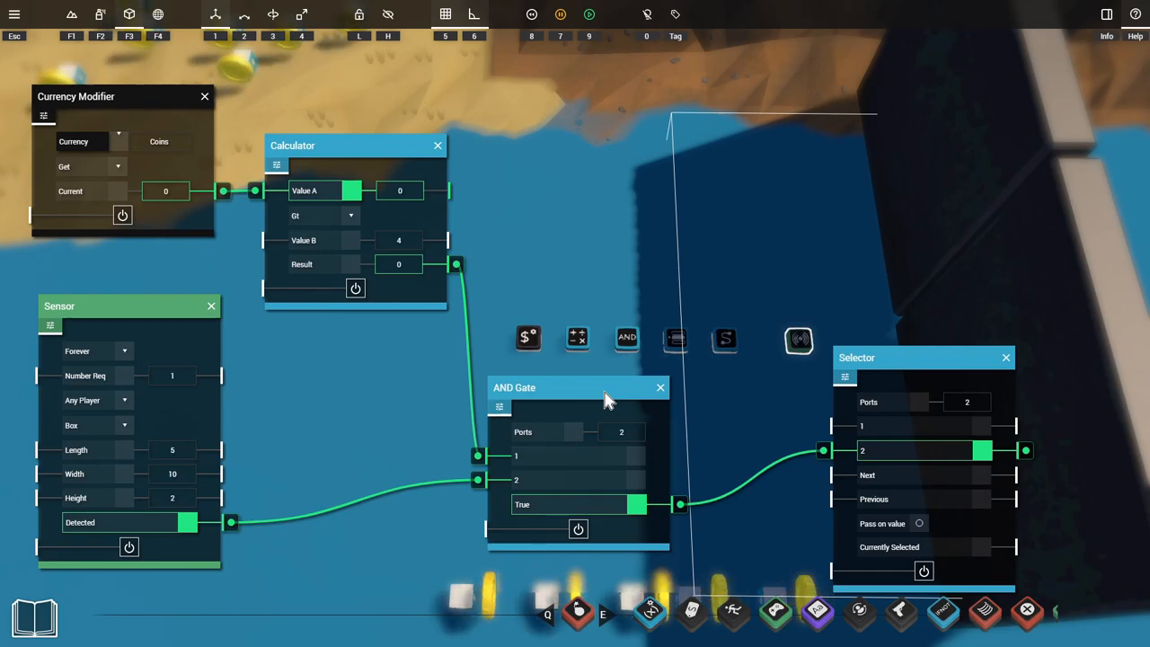
{"action": "mouse_move", "coordinate": [151, 316]}
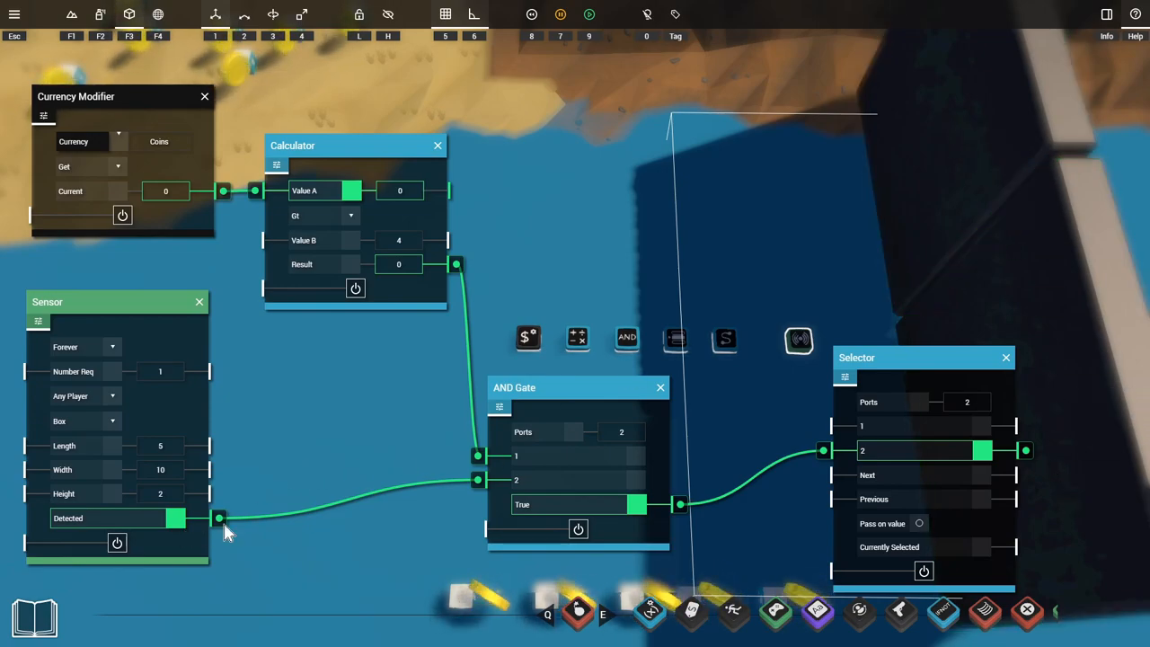
{"action": "mouse_move", "coordinate": [106, 111]}
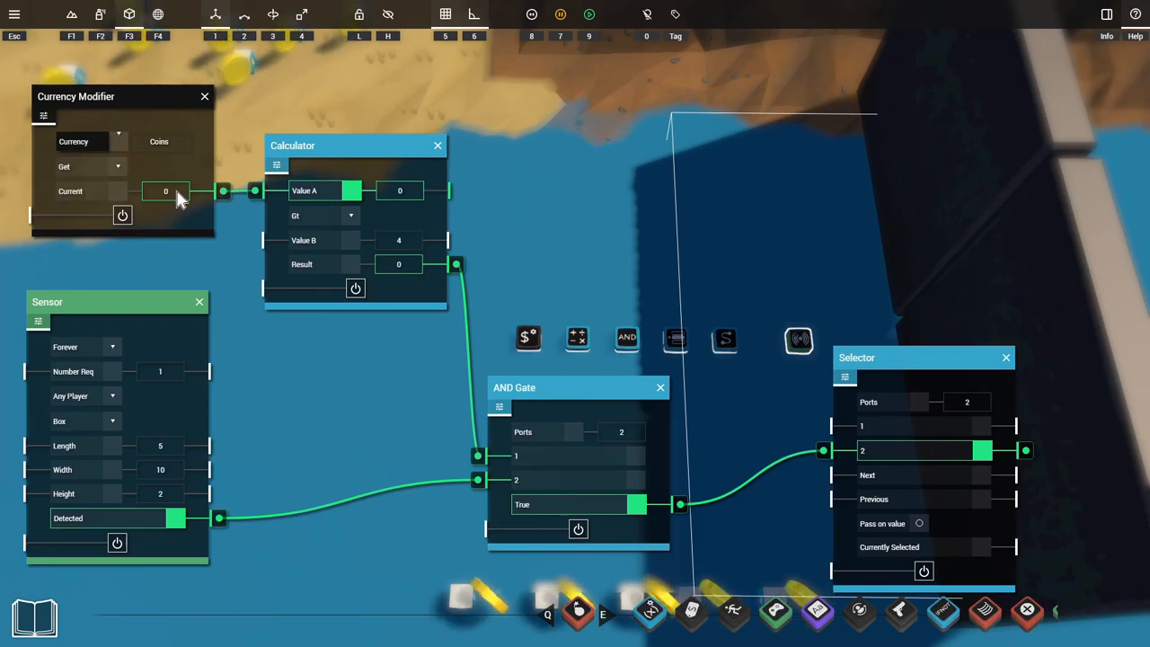
{"action": "mouse_move", "coordinate": [376, 158]}
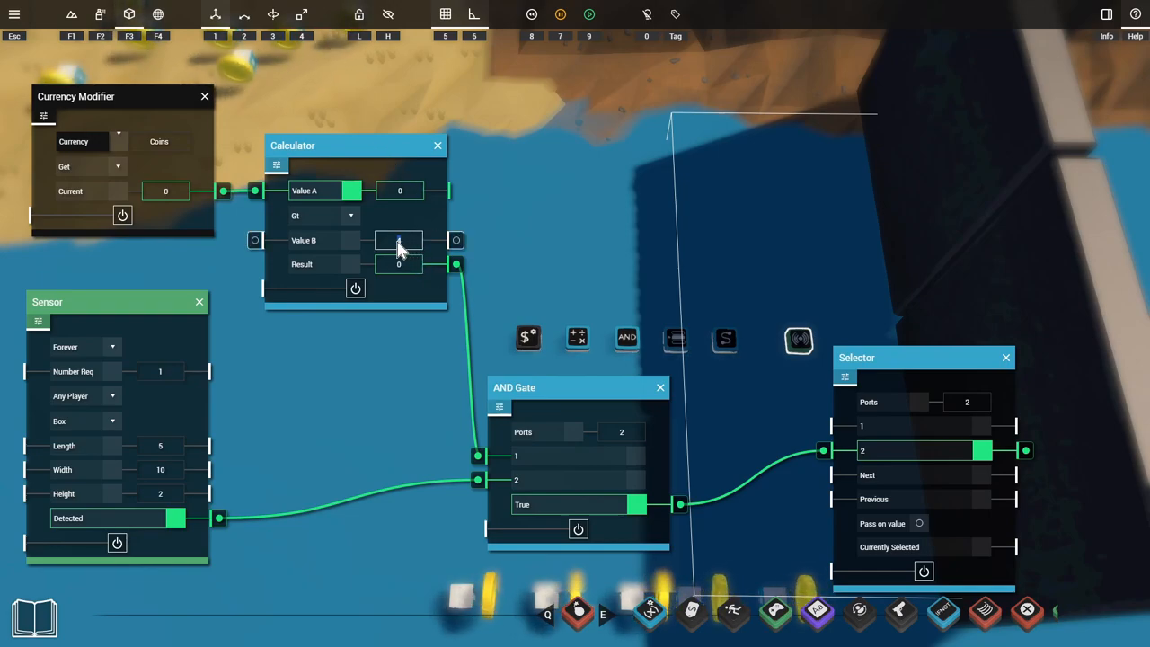
{"action": "type", "text": "4"}
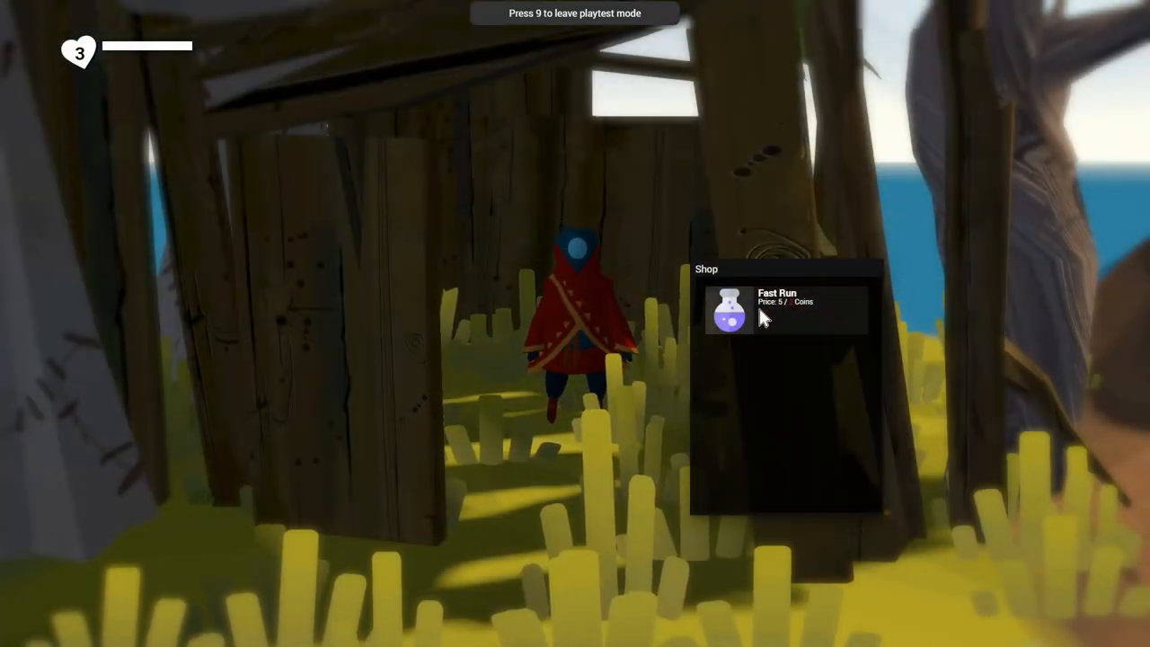
{"action": "mouse_move", "coordinate": [821, 363]}
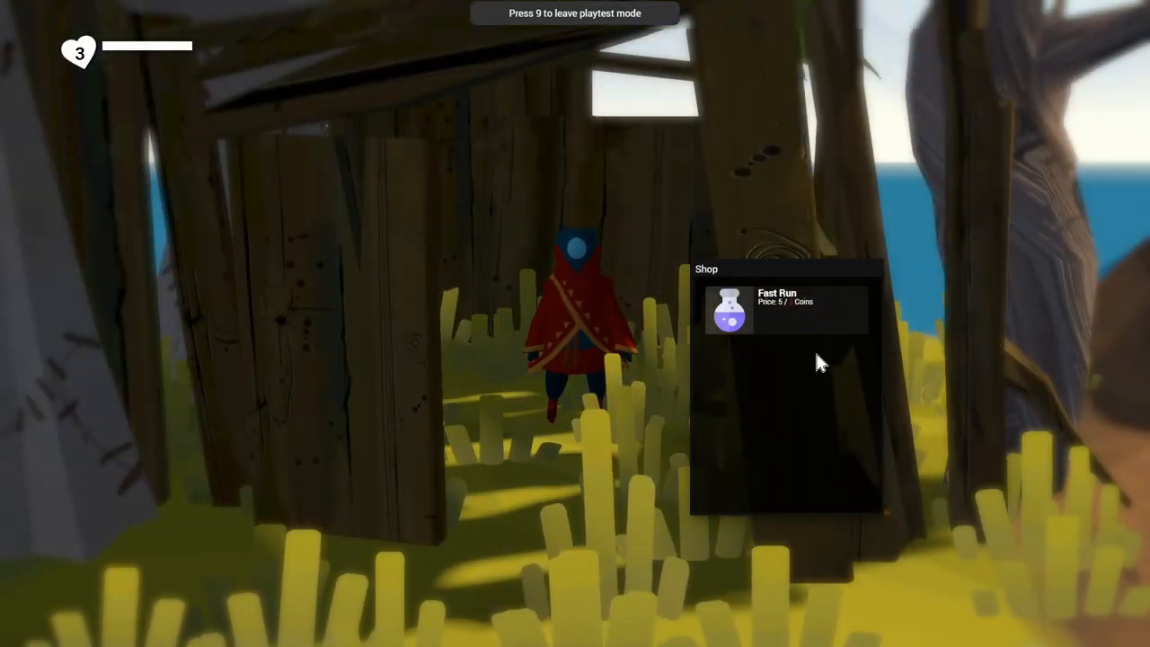